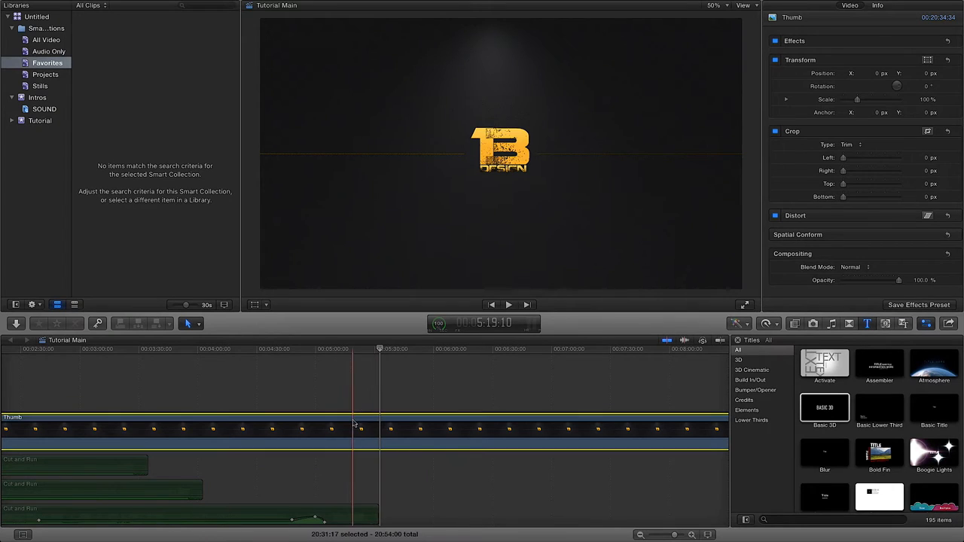
# - Move the playhead to about 5:48 in the Tutorial Main timeline and hide the titles browser
pyautogui.click(407, 429)
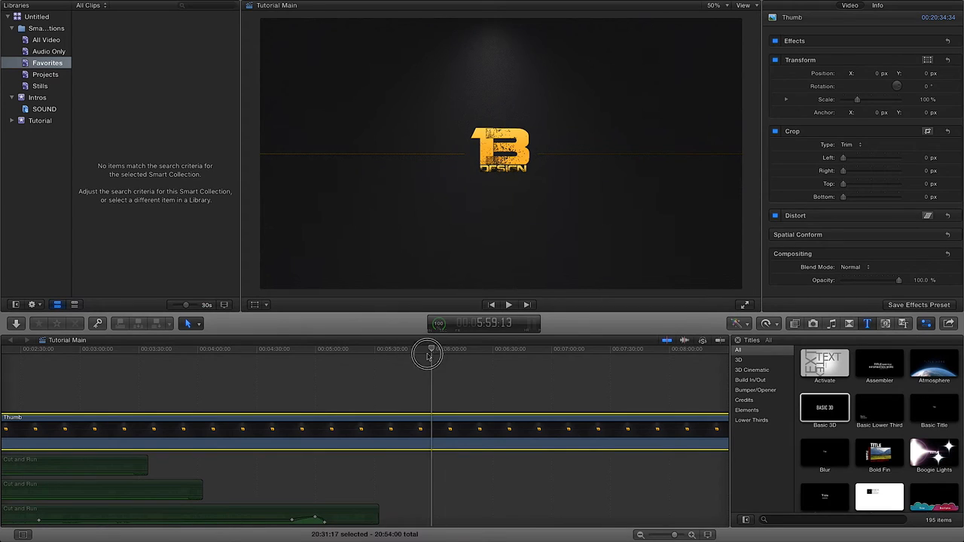
pyautogui.moveTo(428, 354); pyautogui.dragTo(410, 354)
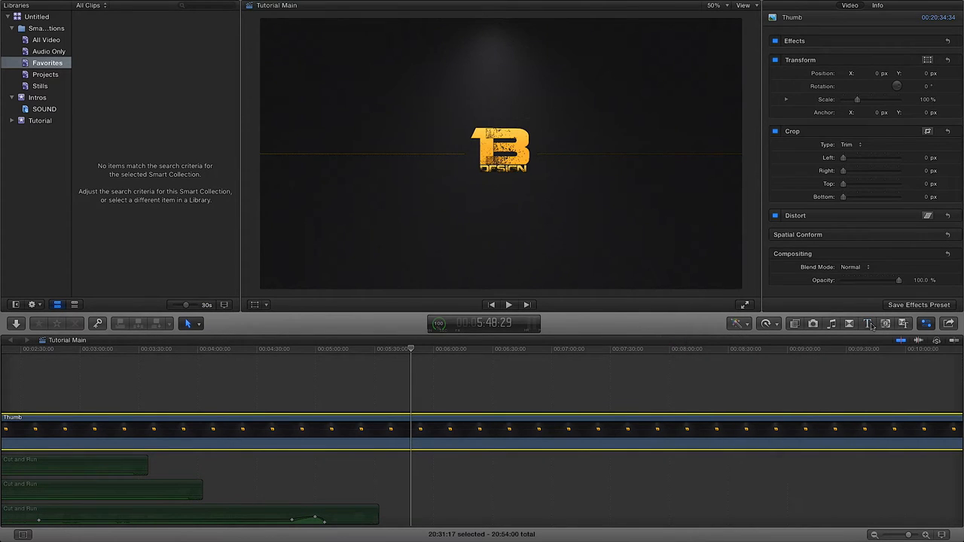
# - Place the Basic 3D title above the logo clip in the timeline
pyautogui.click(868, 323)
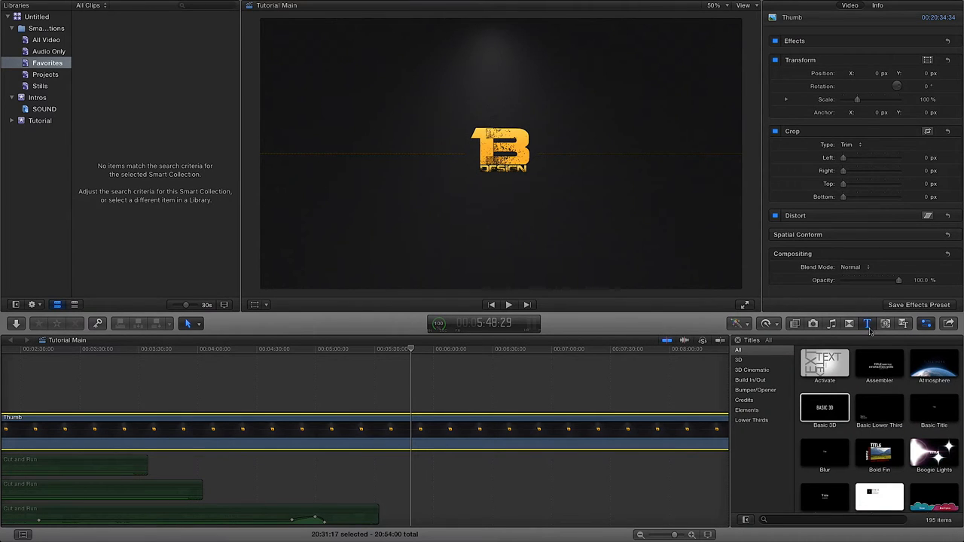
pyautogui.click(824, 407)
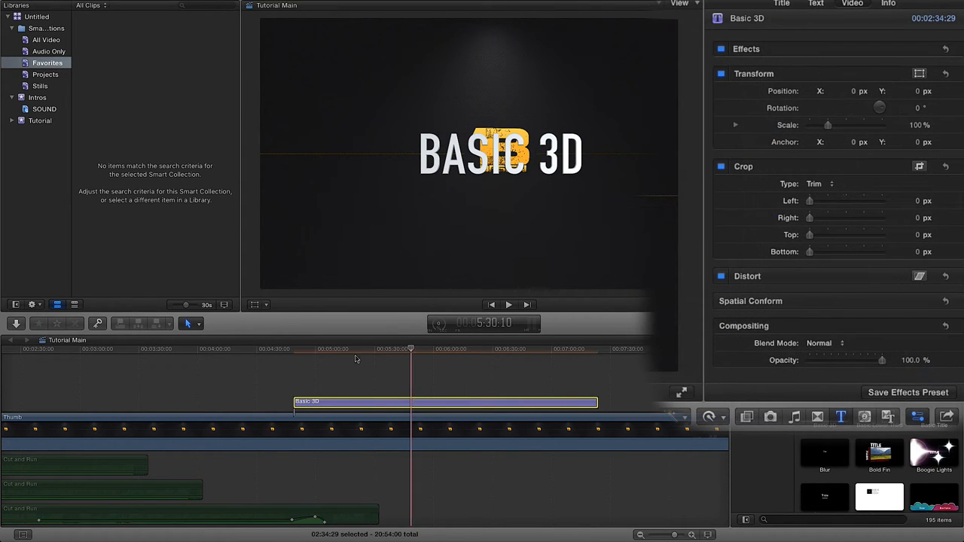
# - Set the title's build-in fade duration to 32.49 in the Title inspector
pyautogui.click(355, 350)
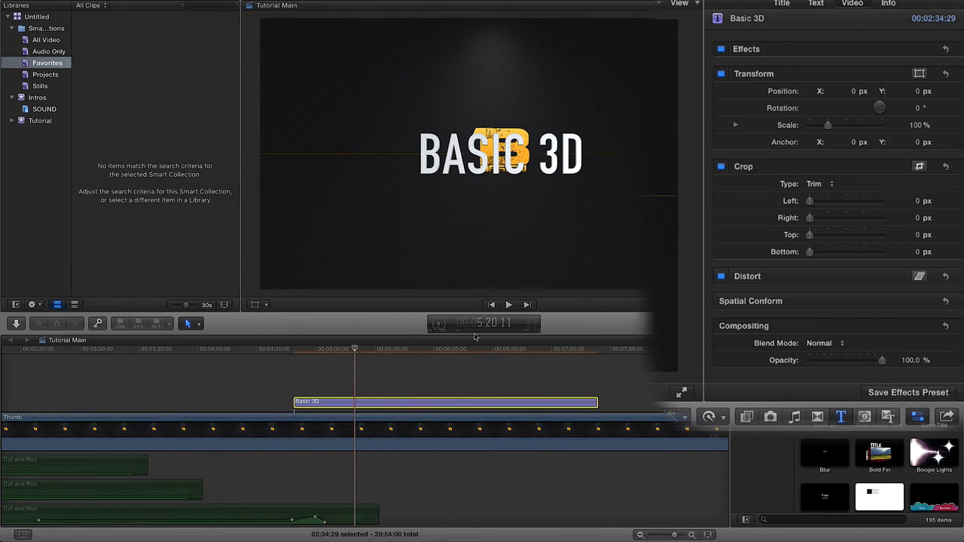
pyautogui.click(781, 4)
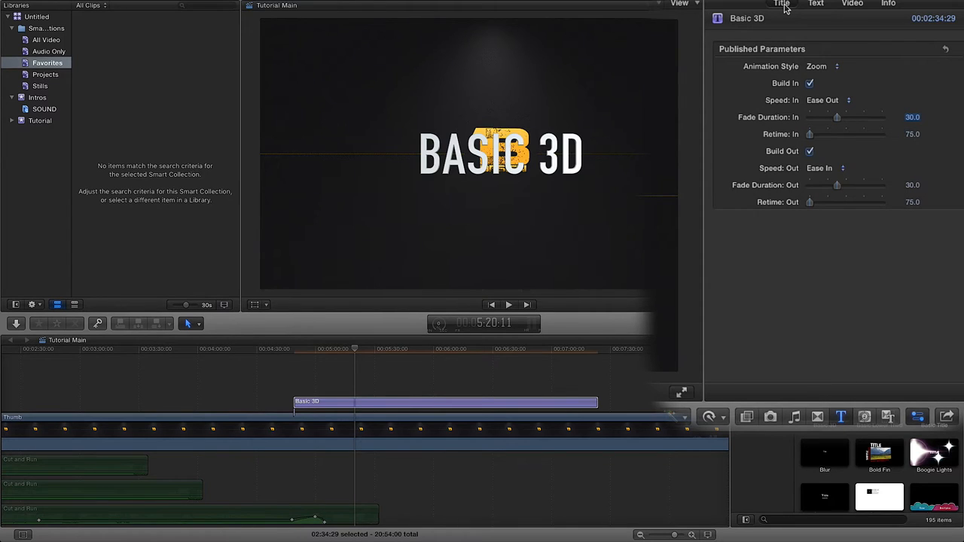
pyautogui.moveTo(837, 116); pyautogui.dragTo(825, 119)
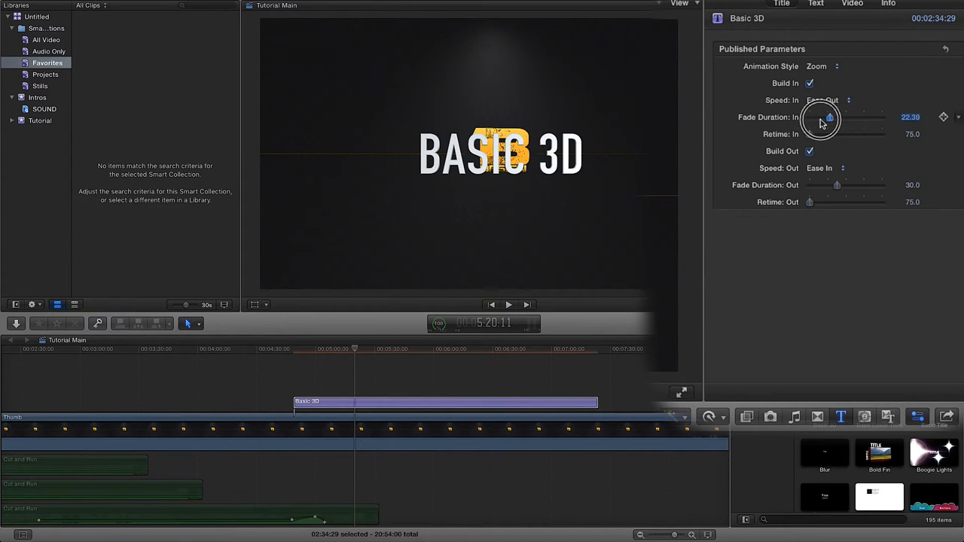
pyautogui.moveTo(828, 118); pyautogui.dragTo(827, 119)
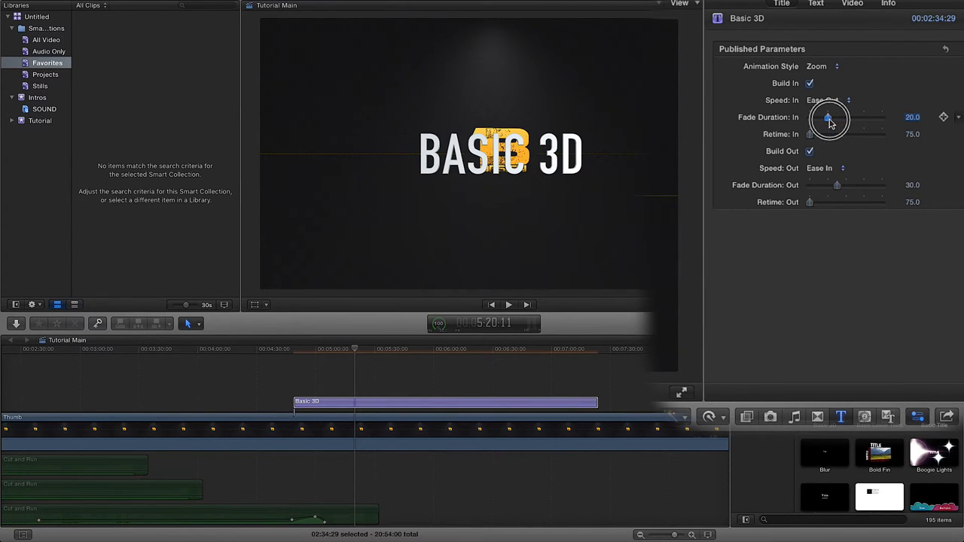
pyautogui.moveTo(829, 118); pyautogui.dragTo(839, 118)
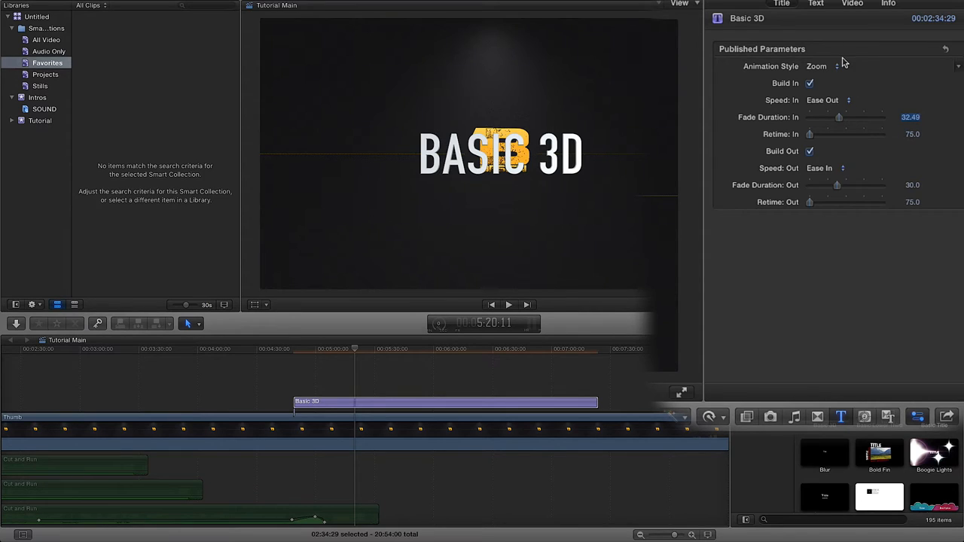
# - Replace the title text with YOURNAME and choose the Flatbush font
pyautogui.click(816, 4)
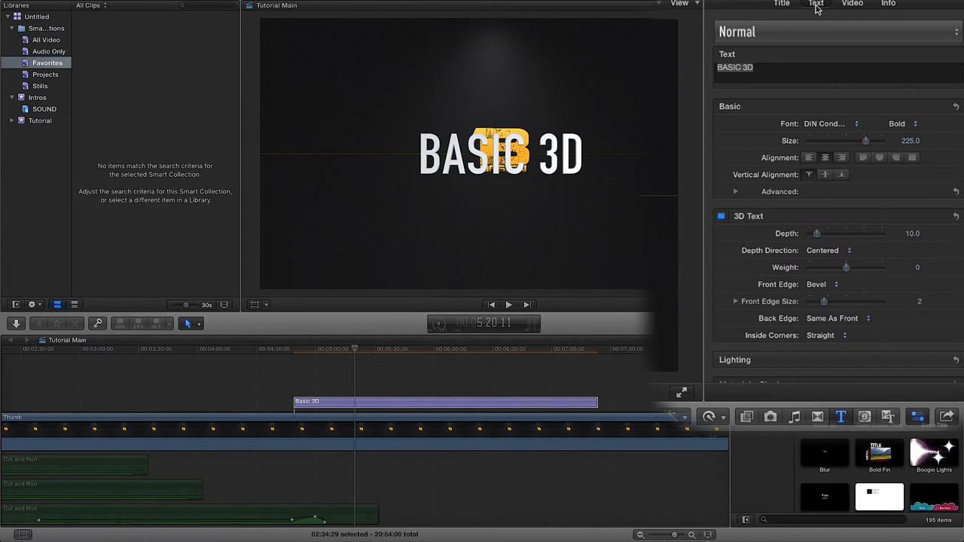
pyautogui.moveTo(823, 13)
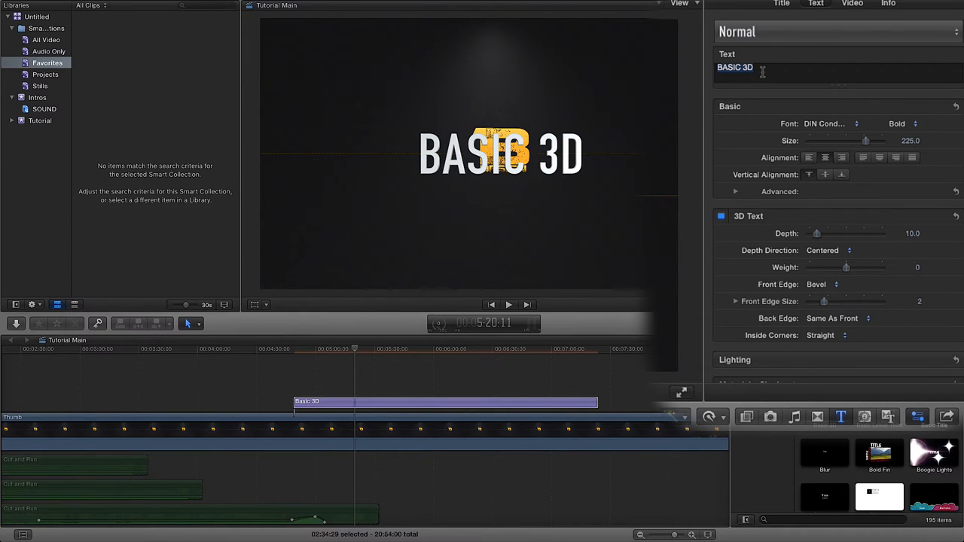
pyautogui.write('YOURNM')
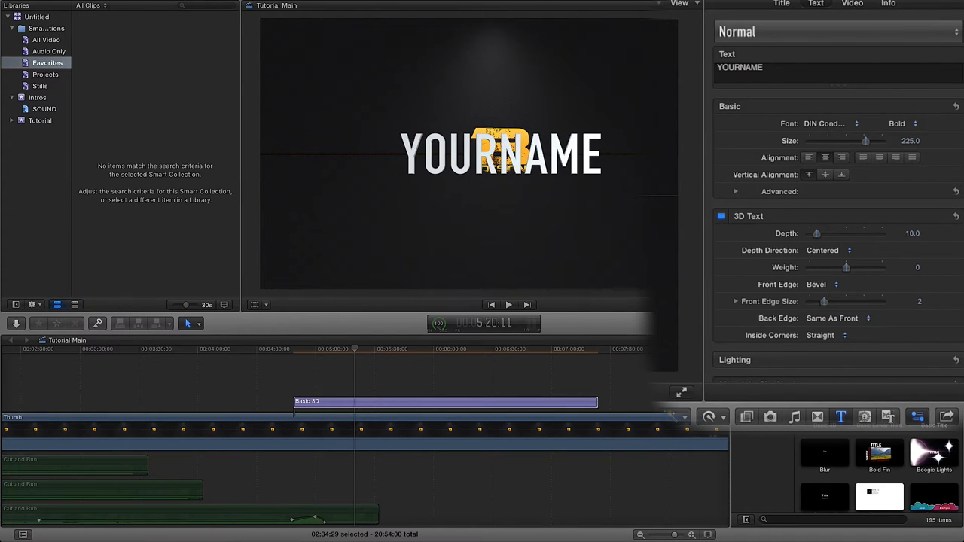
pyautogui.click(762, 67)
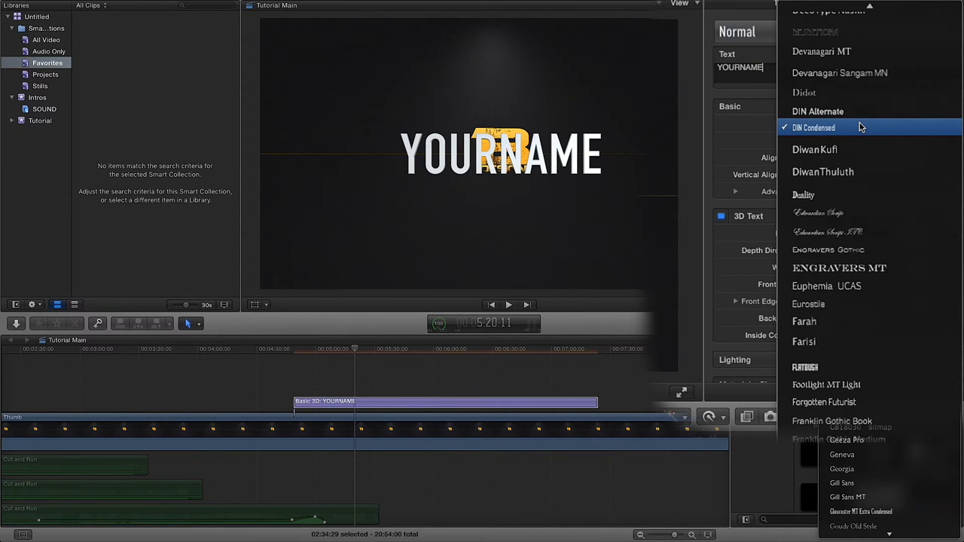
pyautogui.moveTo(841, 73)
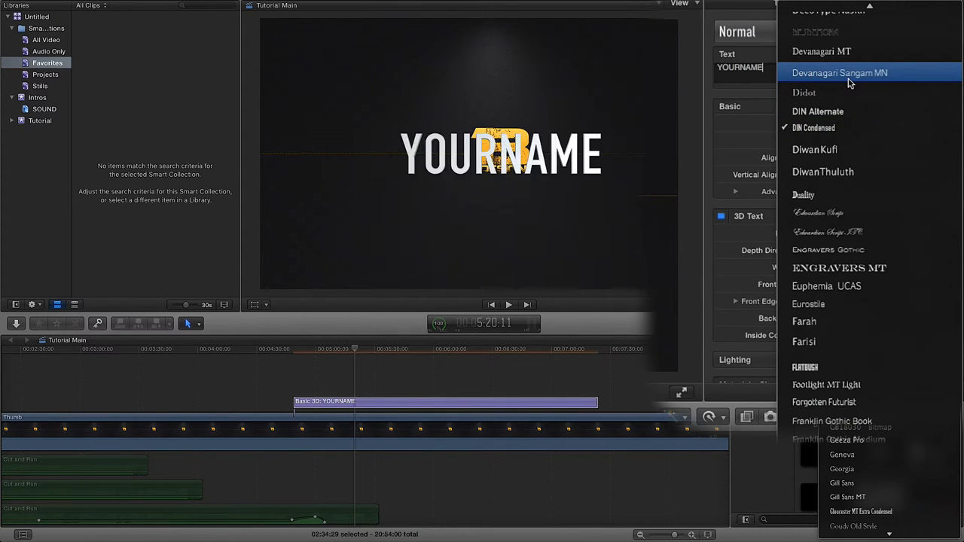
pyautogui.moveTo(842, 367)
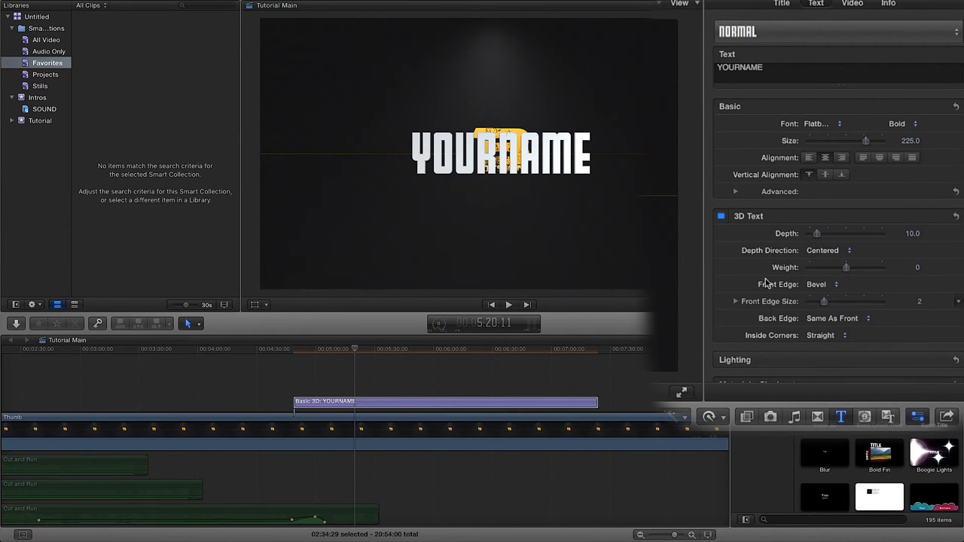
pyautogui.moveTo(840, 209)
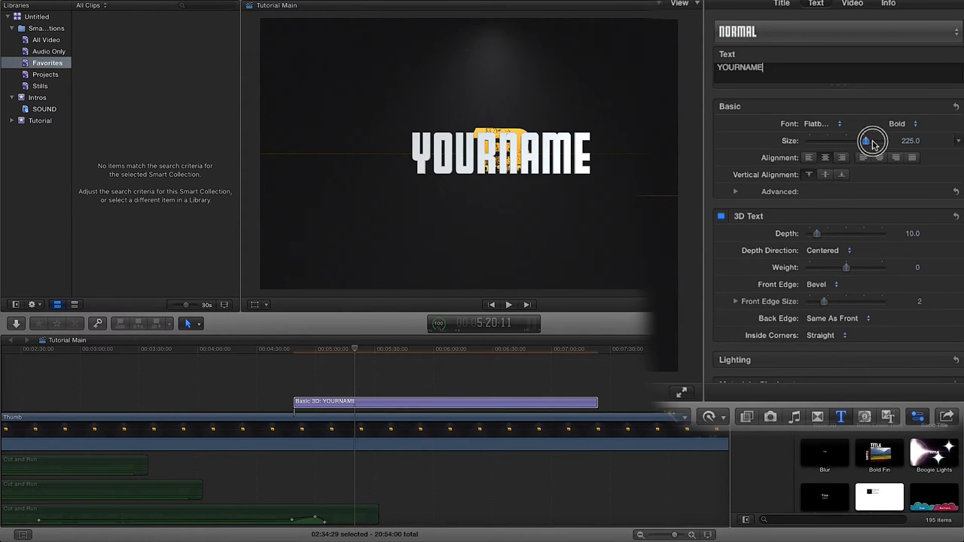
# - Set the text size to 96 and the 3D depth to 34
pyautogui.moveTo(872, 141); pyautogui.dragTo(857, 142)
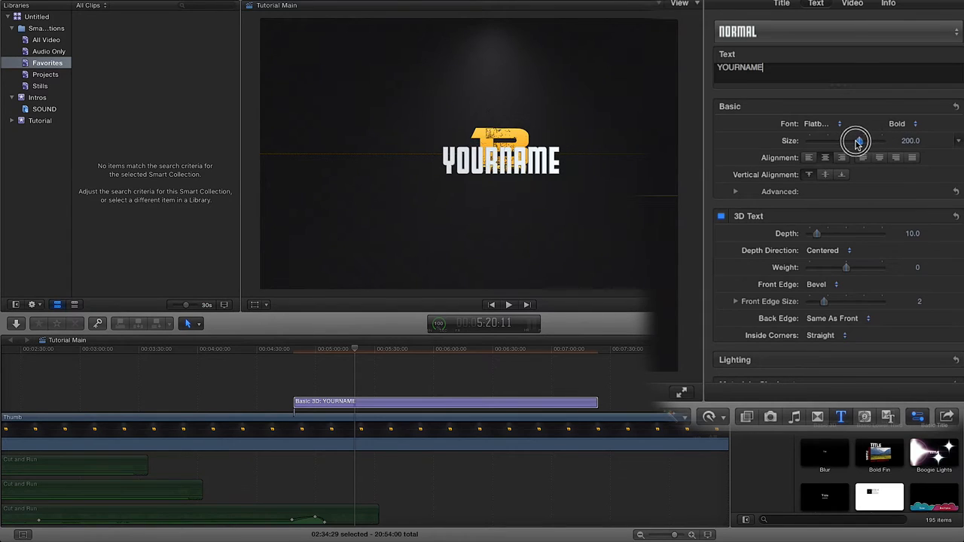
pyautogui.moveTo(867, 141); pyautogui.dragTo(850, 141)
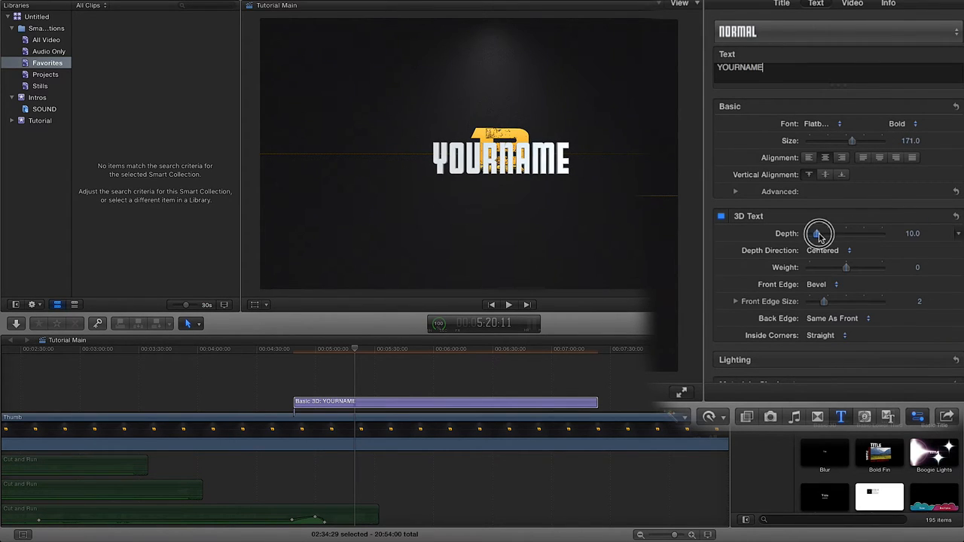
pyautogui.moveTo(820, 233); pyautogui.dragTo(835, 233)
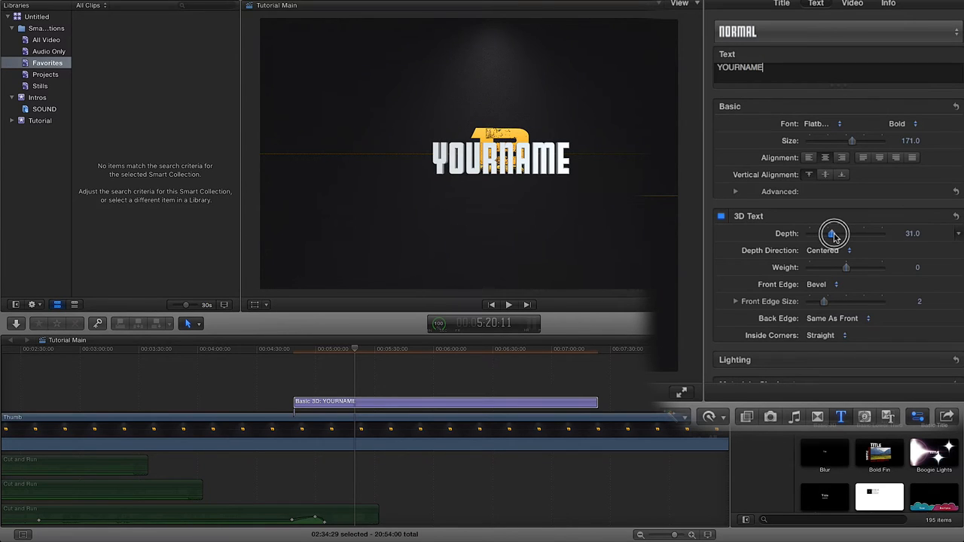
pyautogui.moveTo(832, 233); pyautogui.dragTo(836, 233)
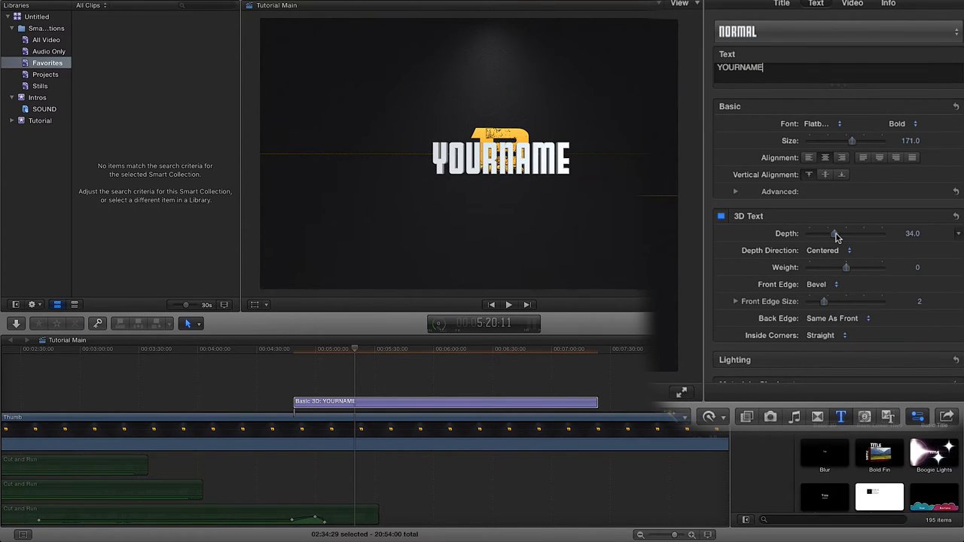
pyautogui.moveTo(852, 141); pyautogui.dragTo(846, 141)
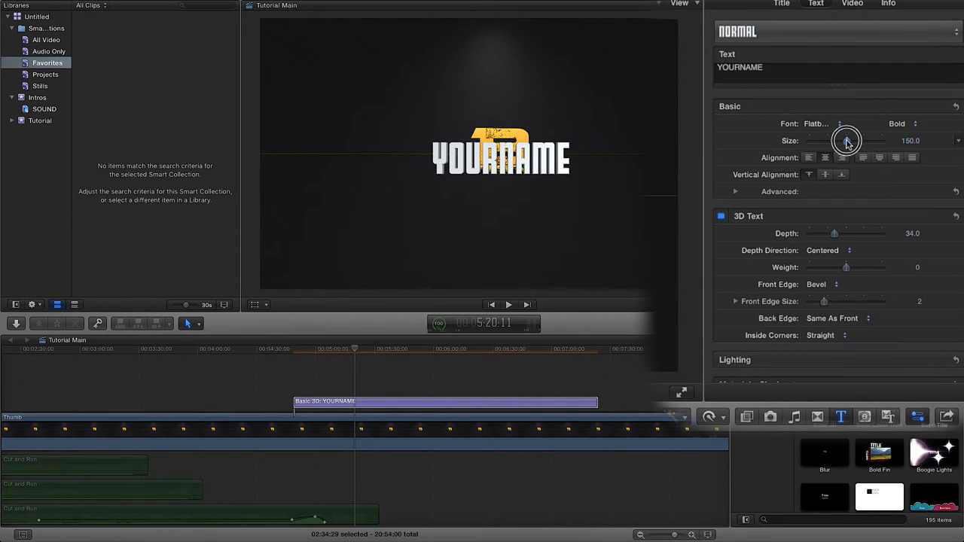
pyautogui.moveTo(846, 140); pyautogui.dragTo(825, 141)
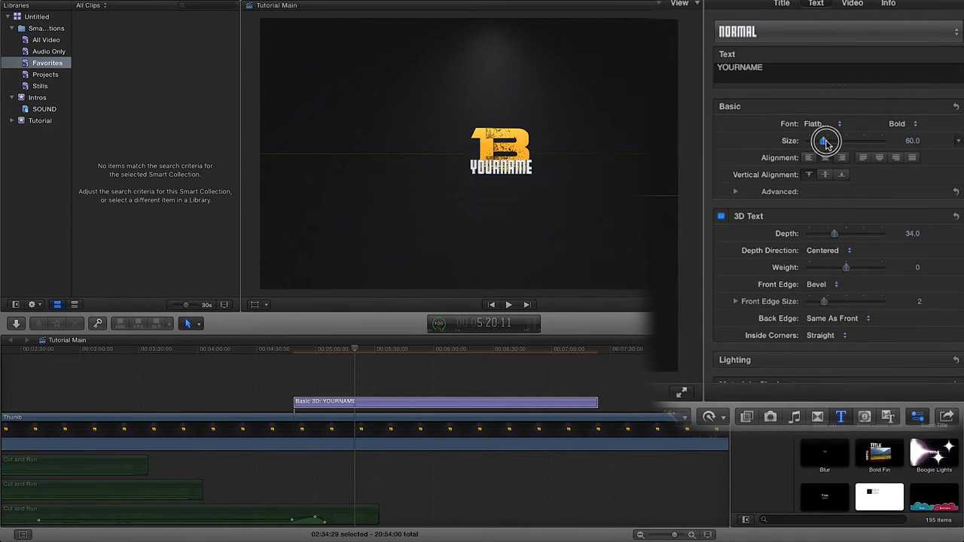
pyautogui.moveTo(825, 141); pyautogui.dragTo(840, 141)
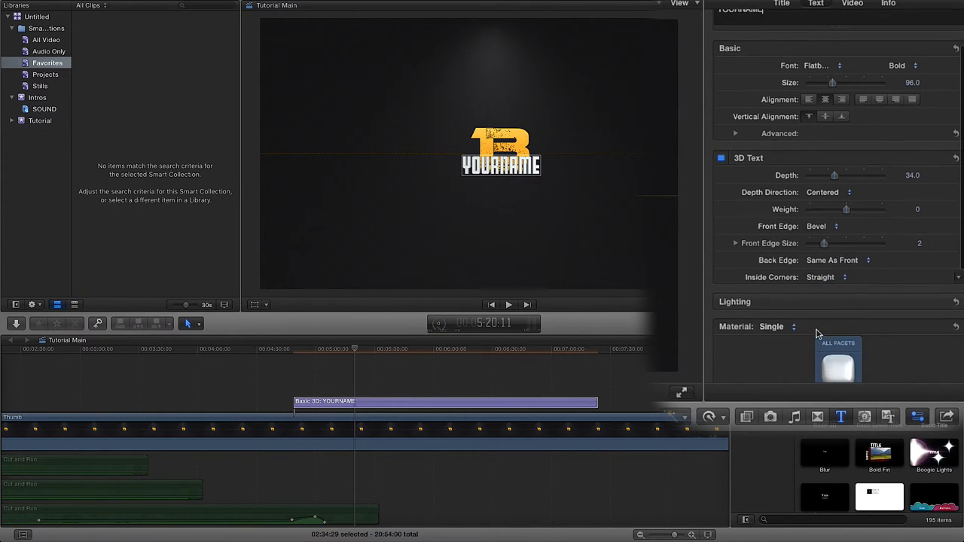
# - Give the title a Basic material and colour it yellow-gold to match the logo
pyautogui.scroll(-3)
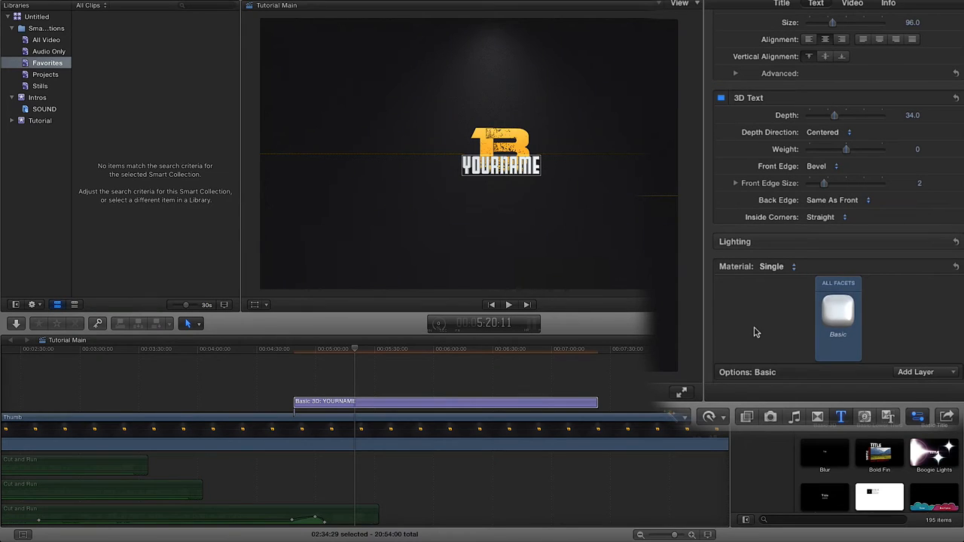
pyautogui.click(838, 311)
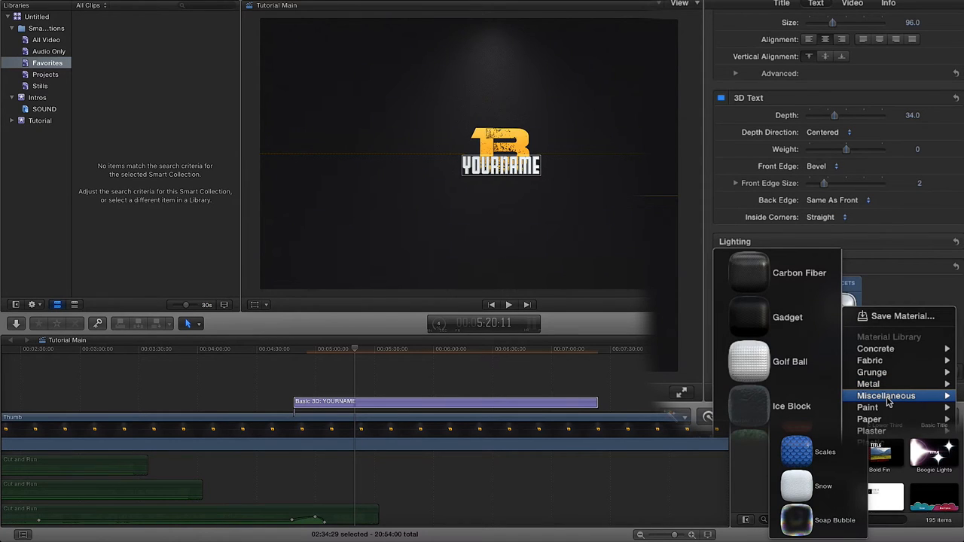
pyautogui.moveTo(870, 420)
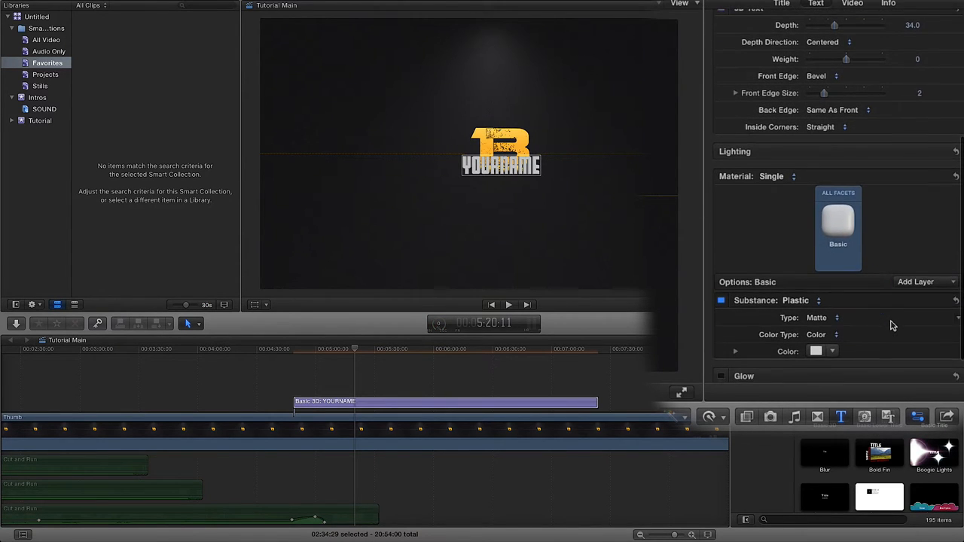
pyautogui.click(818, 318)
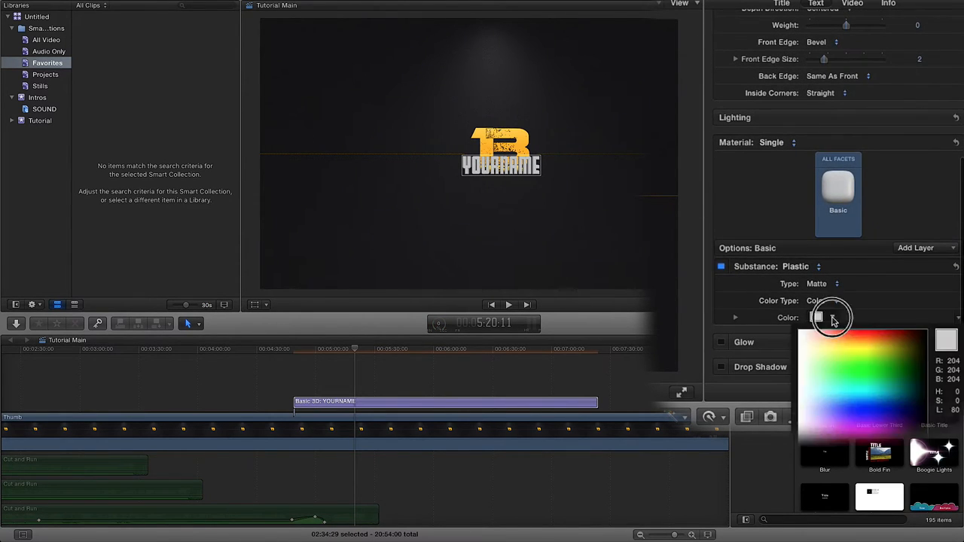
pyautogui.click(820, 317)
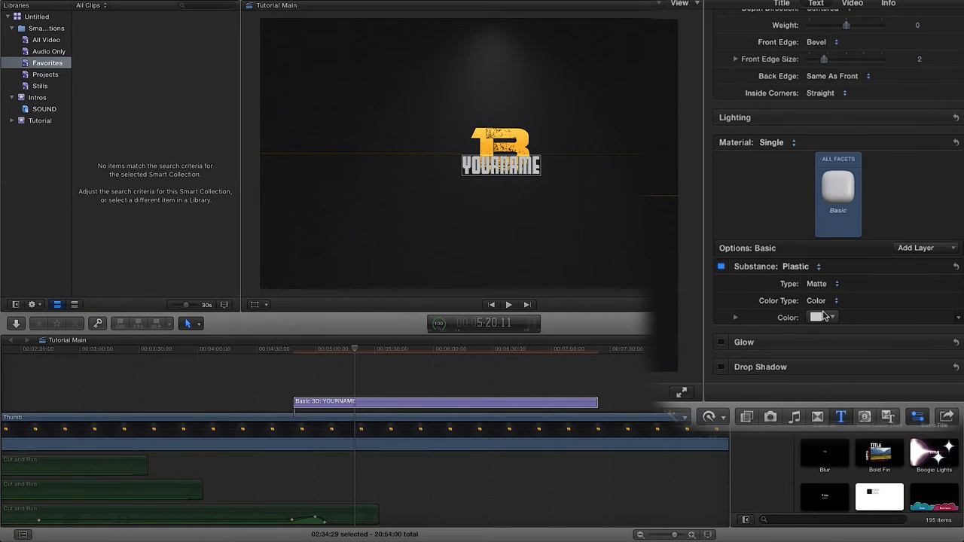
pyautogui.click(832, 317)
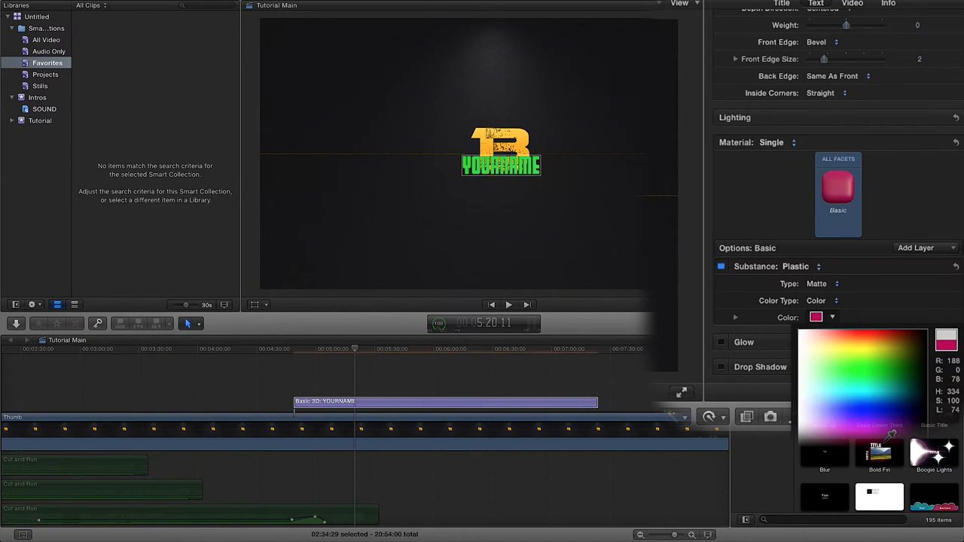
pyautogui.click(872, 344)
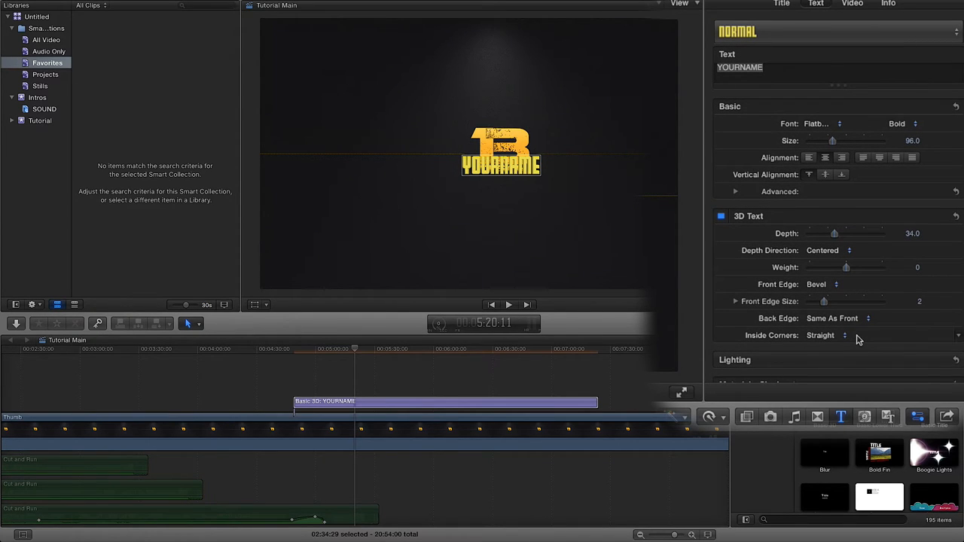
pyautogui.moveTo(817, 278)
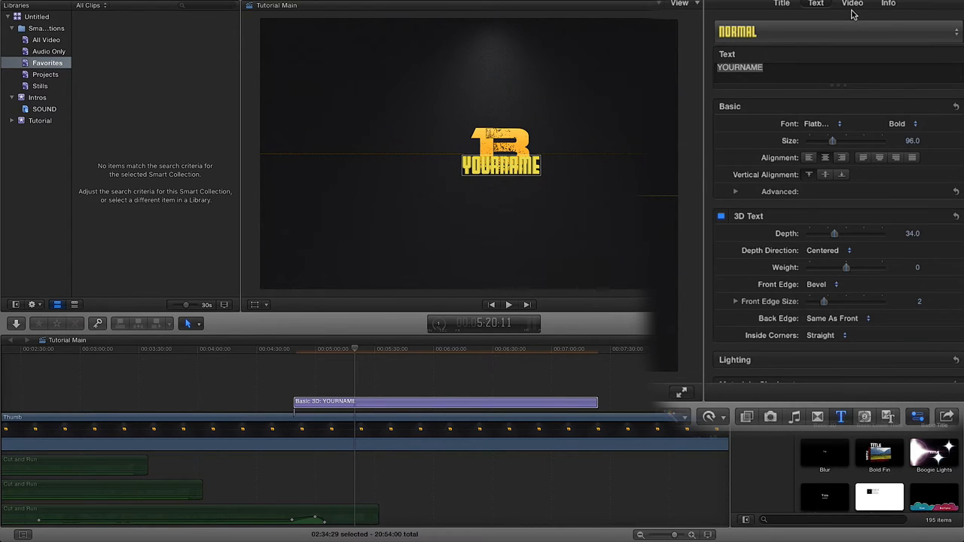
# - Show the title clip's Transform settings in the Video inspector
pyautogui.click(853, 3)
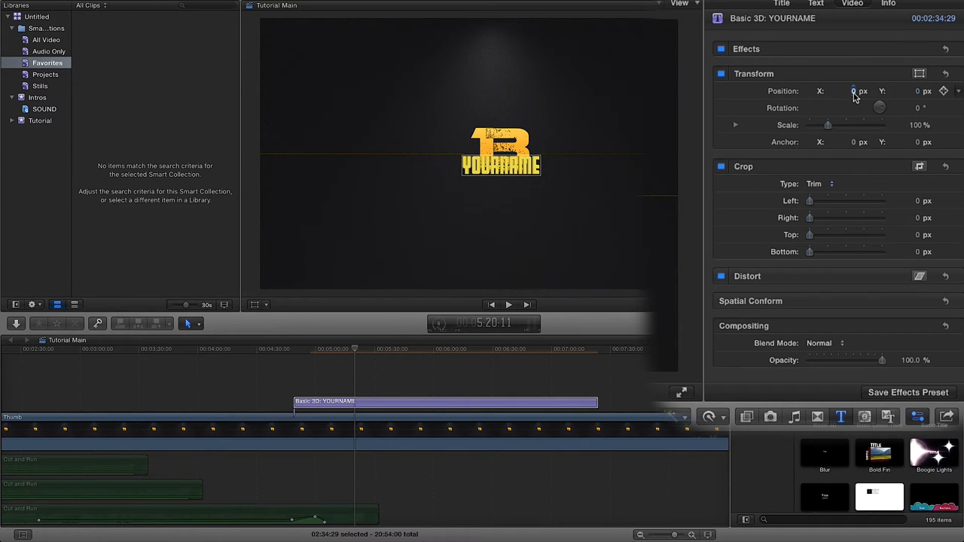
pyautogui.moveTo(853, 91); pyautogui.dragTo(867, 90)
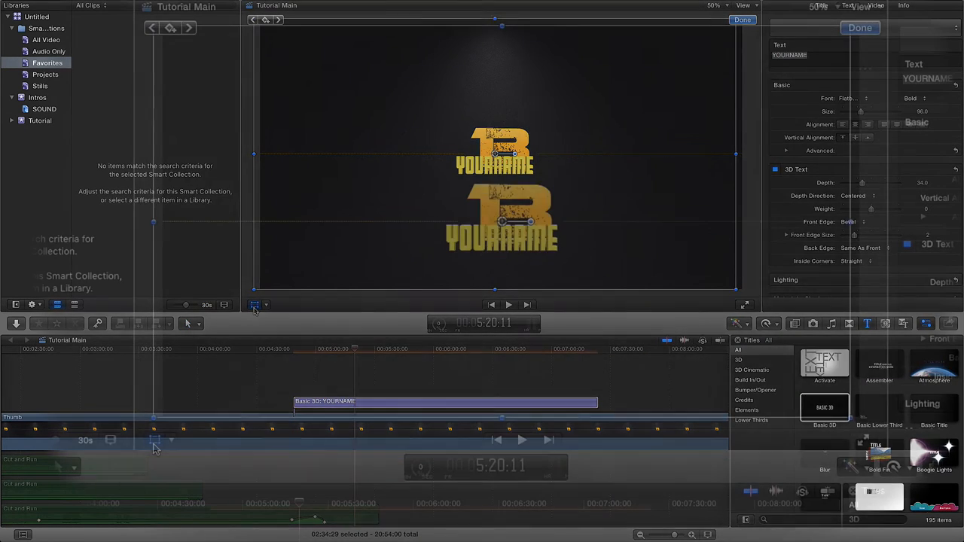
# - Drag the title in the viewer down to the bottom-left corner of the frame
pyautogui.click(167, 441)
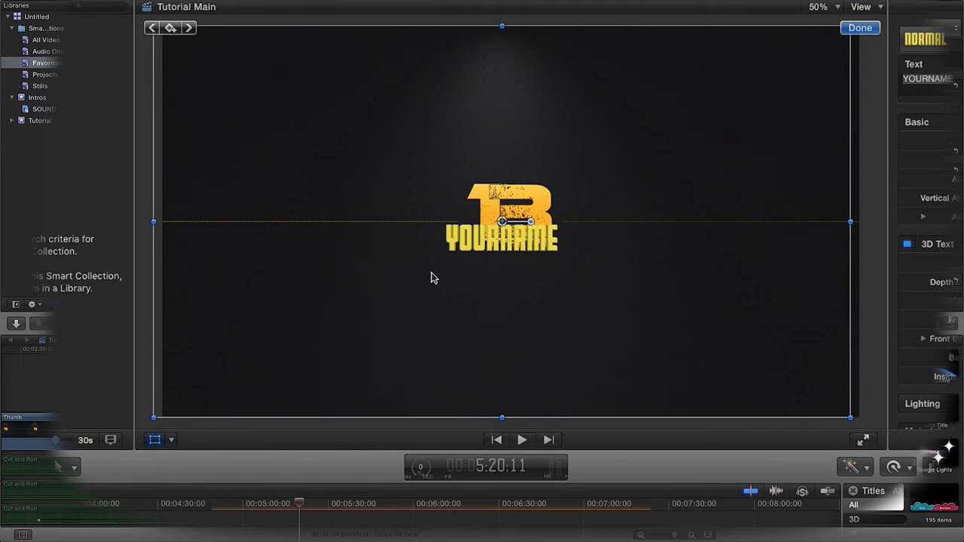
pyautogui.moveTo(502, 219); pyautogui.dragTo(489, 229)
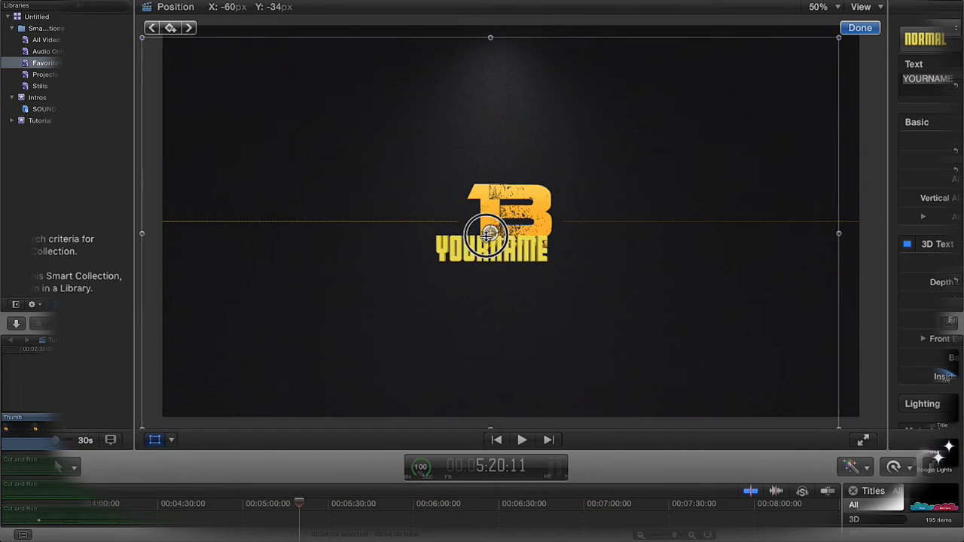
pyautogui.moveTo(490, 237); pyautogui.dragTo(226, 373)
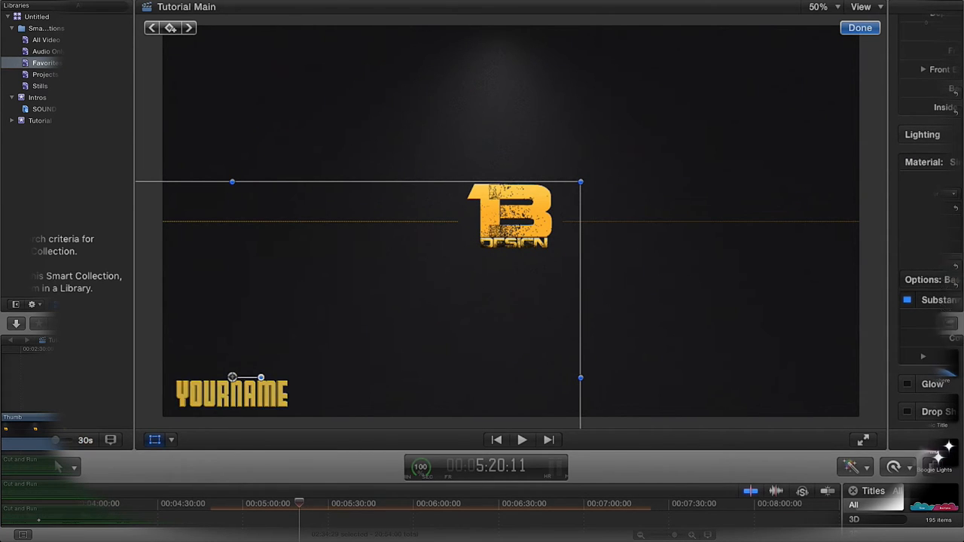
pyautogui.moveTo(301, 427)
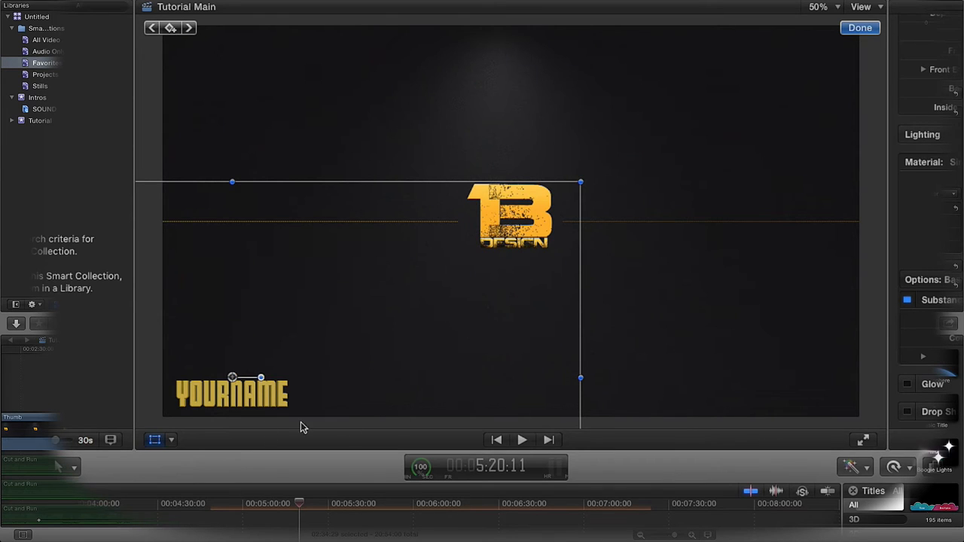
# - Nudge the title within the corner and move the playhead back to about 4:54 for the start keyframe
pyautogui.moveTo(232, 377); pyautogui.dragTo(236, 372)
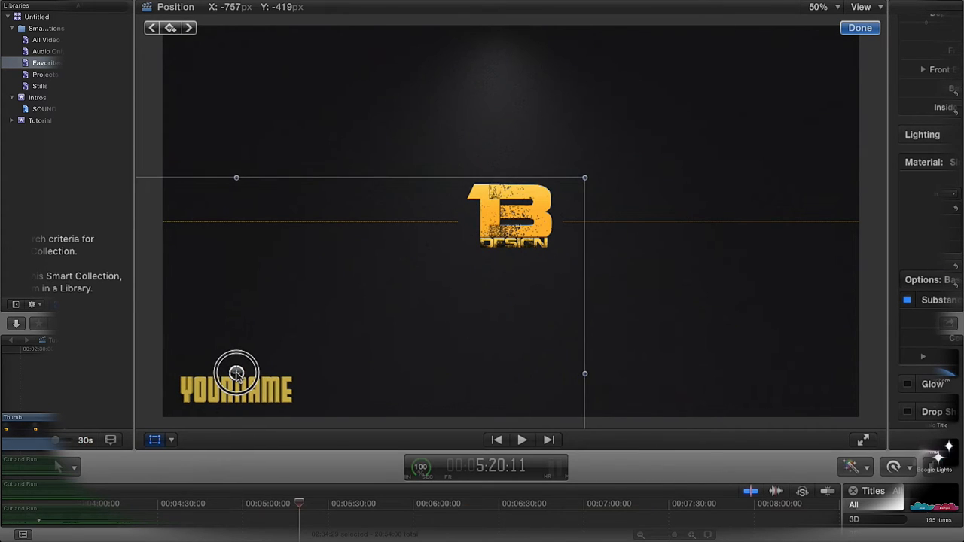
pyautogui.moveTo(237, 374); pyautogui.dragTo(237, 377)
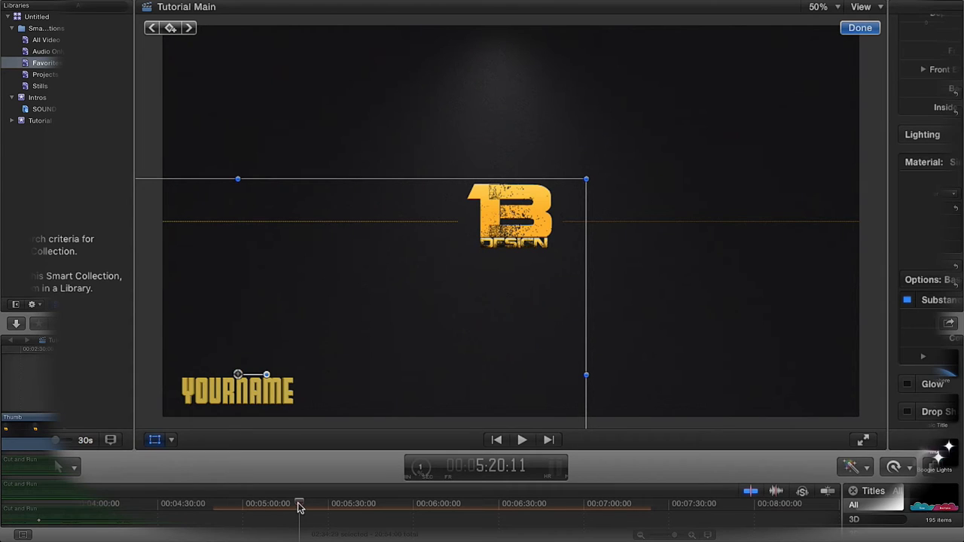
pyautogui.moveTo(299, 504); pyautogui.dragTo(224, 504)
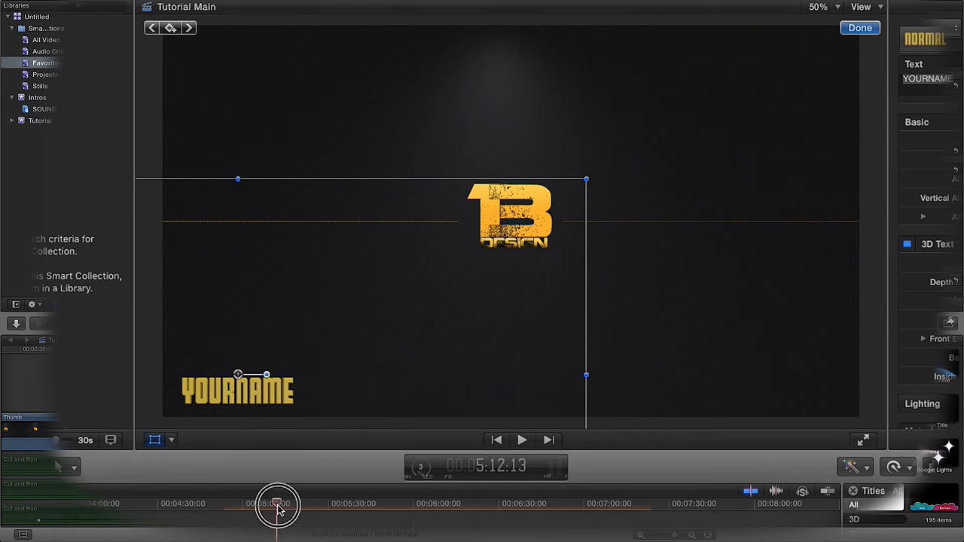
pyautogui.moveTo(279, 505); pyautogui.dragTo(226, 504)
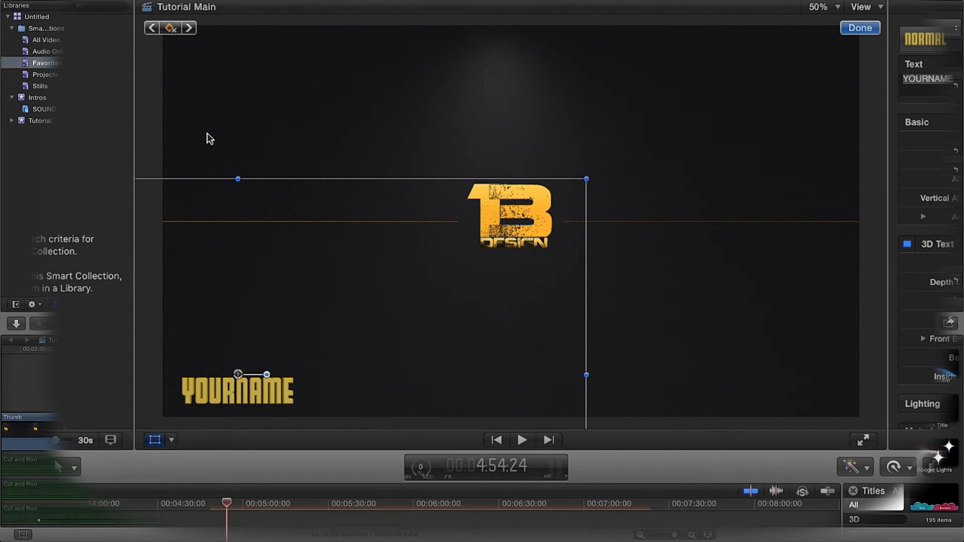
pyautogui.moveTo(241, 395)
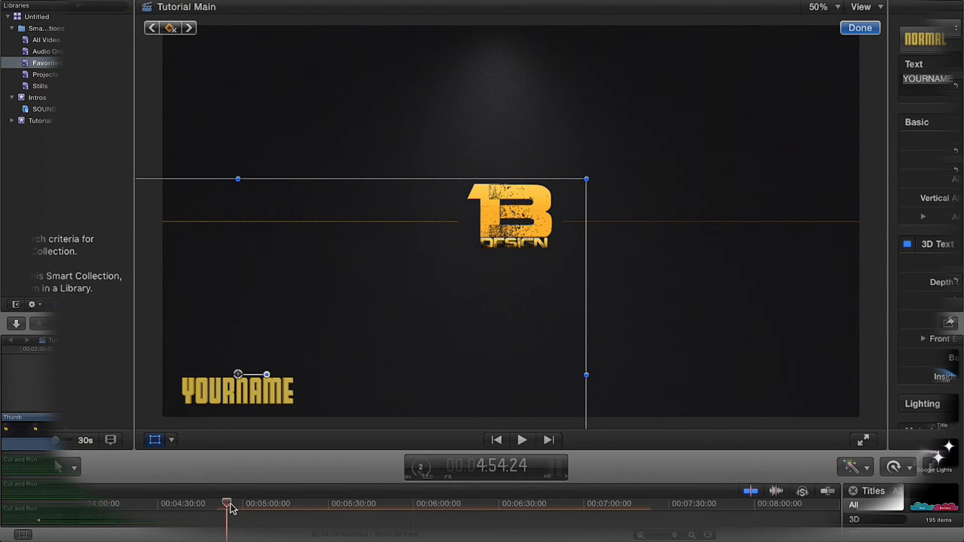
pyautogui.moveTo(229, 504); pyautogui.dragTo(252, 504)
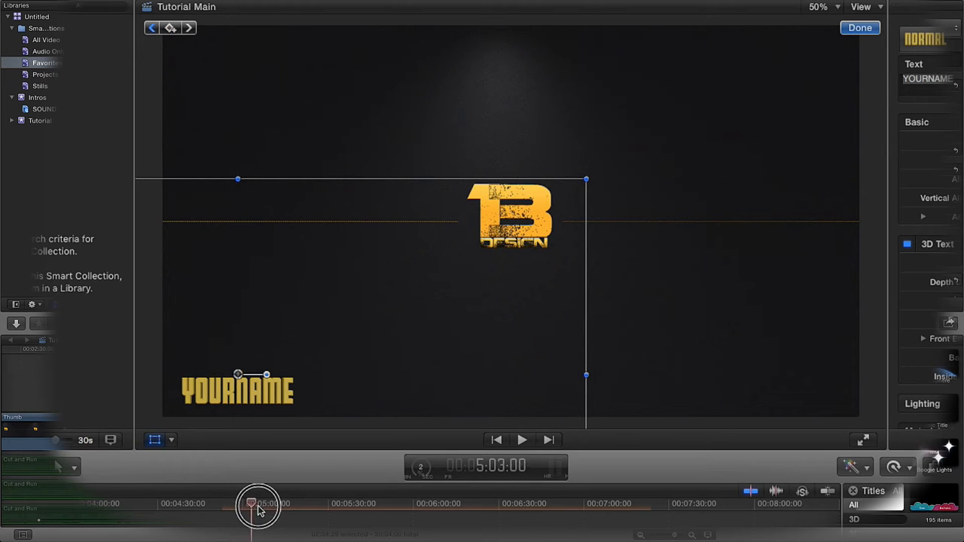
pyautogui.moveTo(252, 503); pyautogui.dragTo(262, 503)
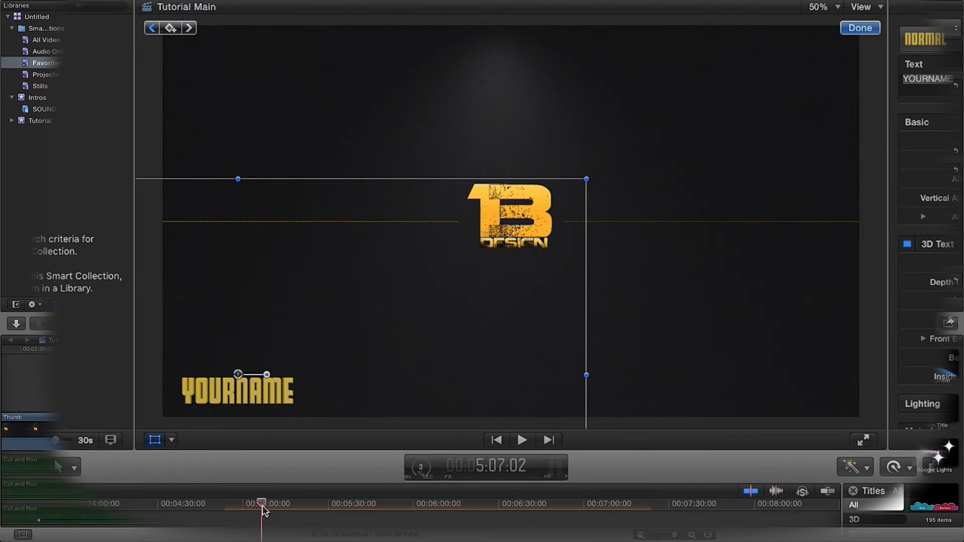
pyautogui.moveTo(261, 504); pyautogui.dragTo(236, 504)
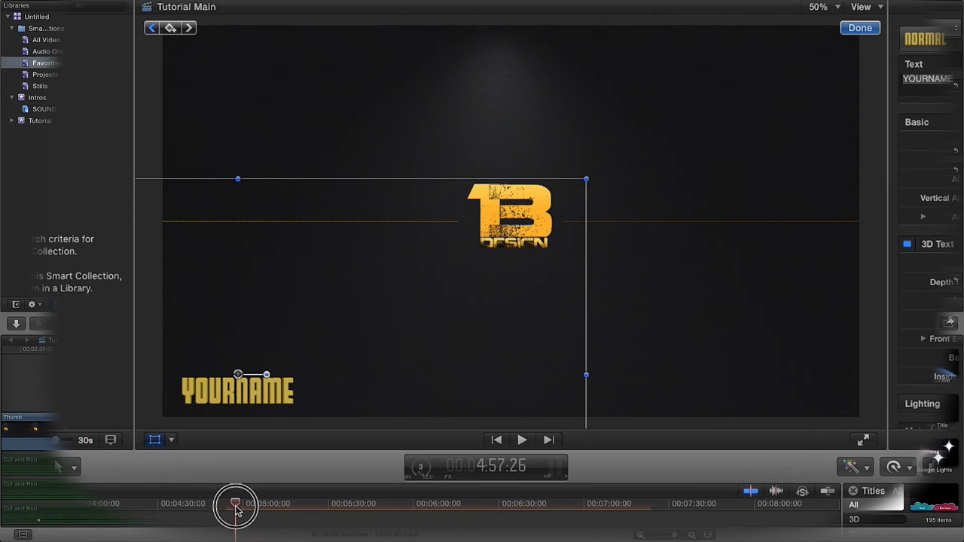
pyautogui.moveTo(236, 504); pyautogui.dragTo(222, 505)
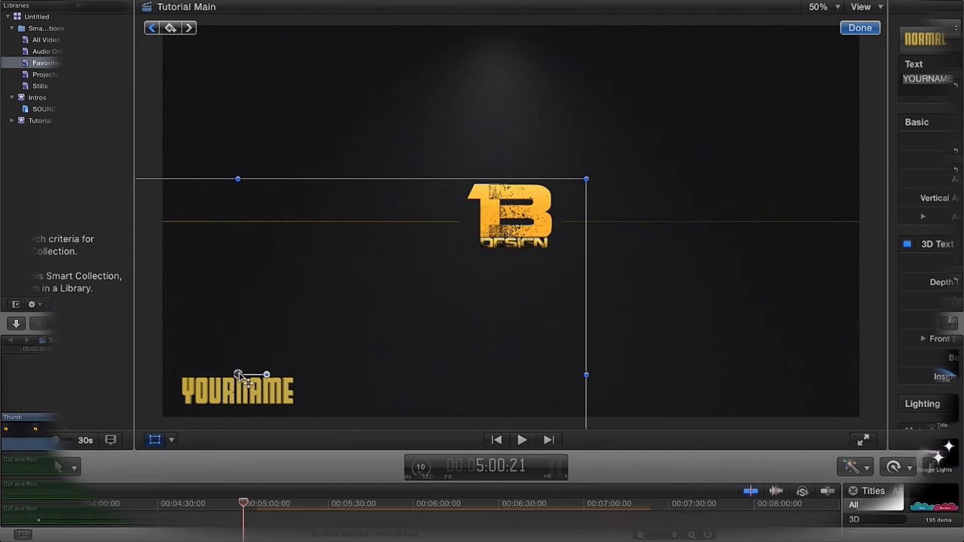
# - Slide the title to the bottom-right corner as a second keyframe and play the animation back
pyautogui.moveTo(238, 388); pyautogui.dragTo(685, 376)
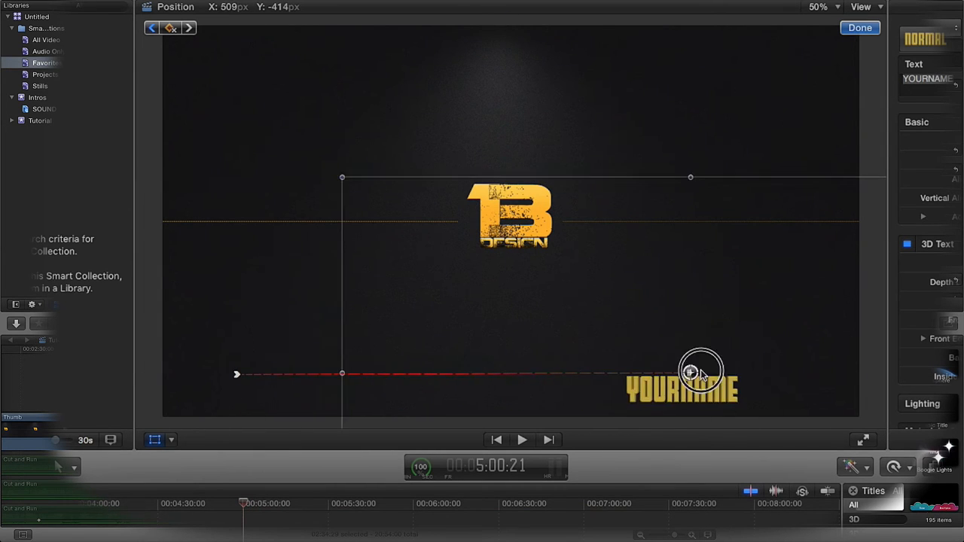
pyautogui.moveTo(691, 372); pyautogui.dragTo(788, 377)
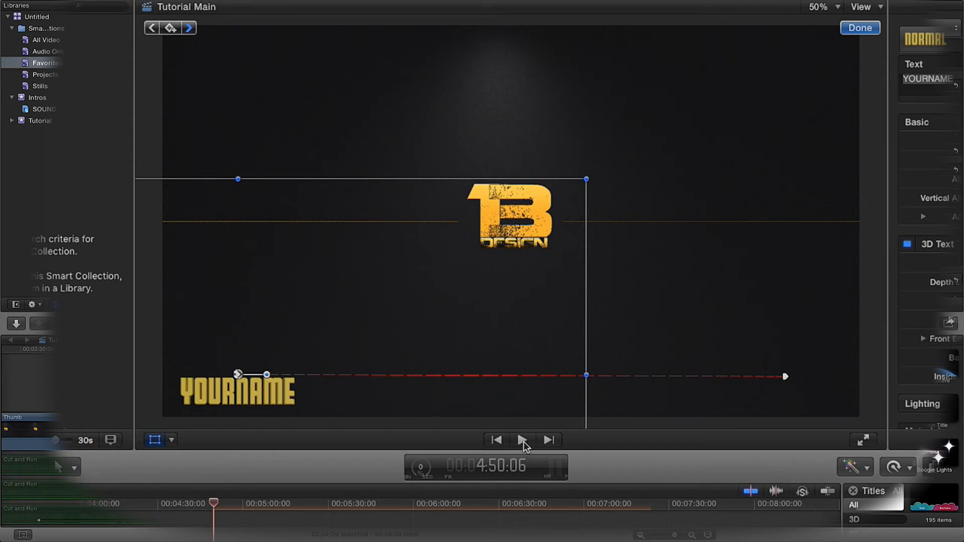
pyautogui.click(523, 440)
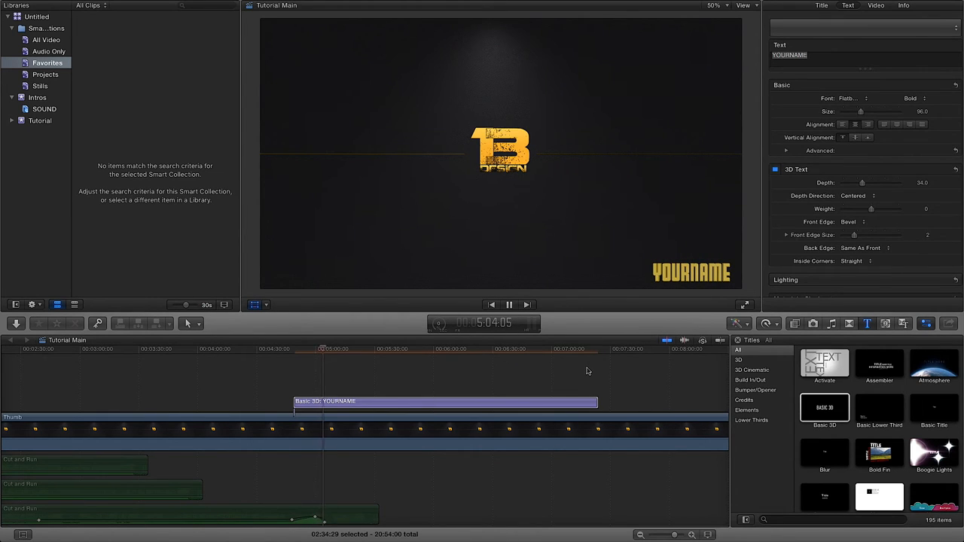
# - Stop playback near 5:06 inside the title clip
pyautogui.click(508, 304)
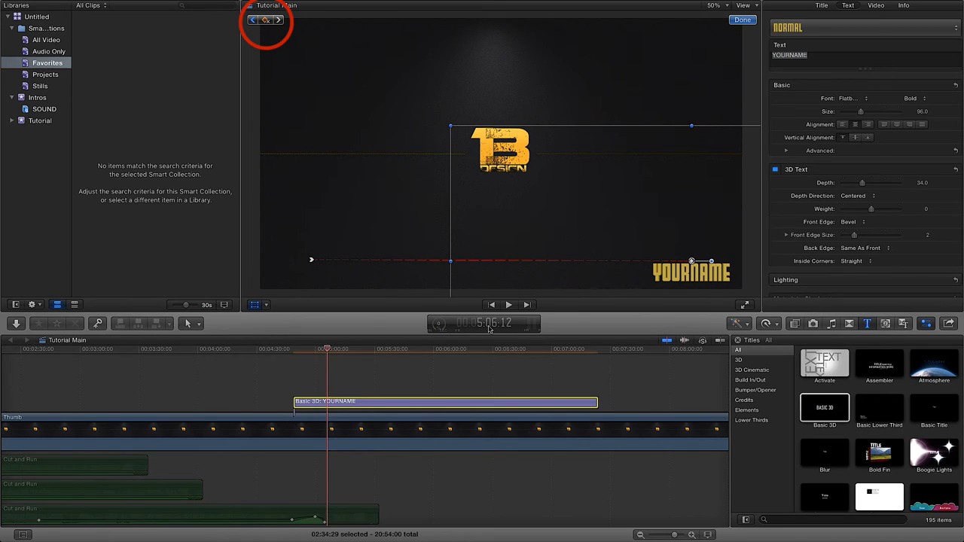
pyautogui.moveTo(487, 329)
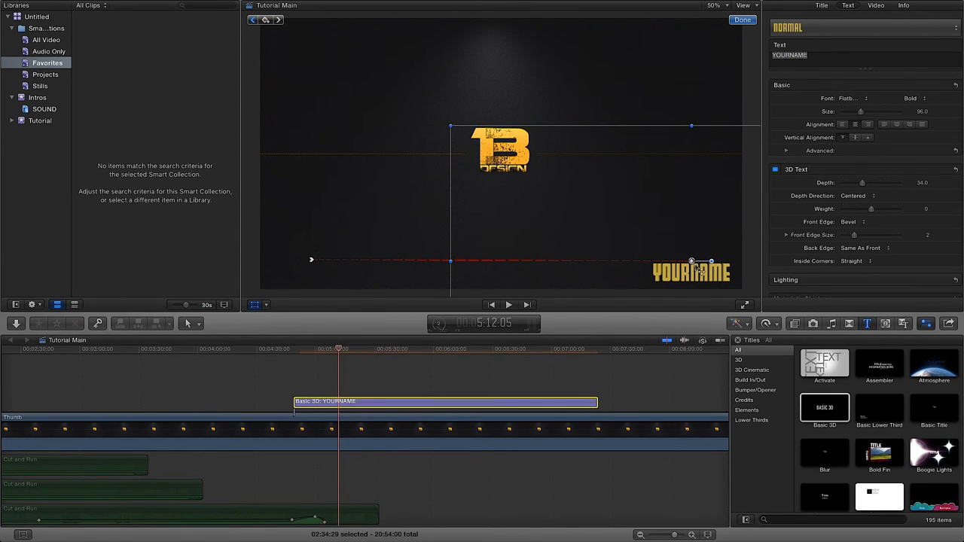
# - Move YOURNAME onto the logo centre and spin it slightly past two full turns
pyautogui.moveTo(692, 261); pyautogui.dragTo(680, 256)
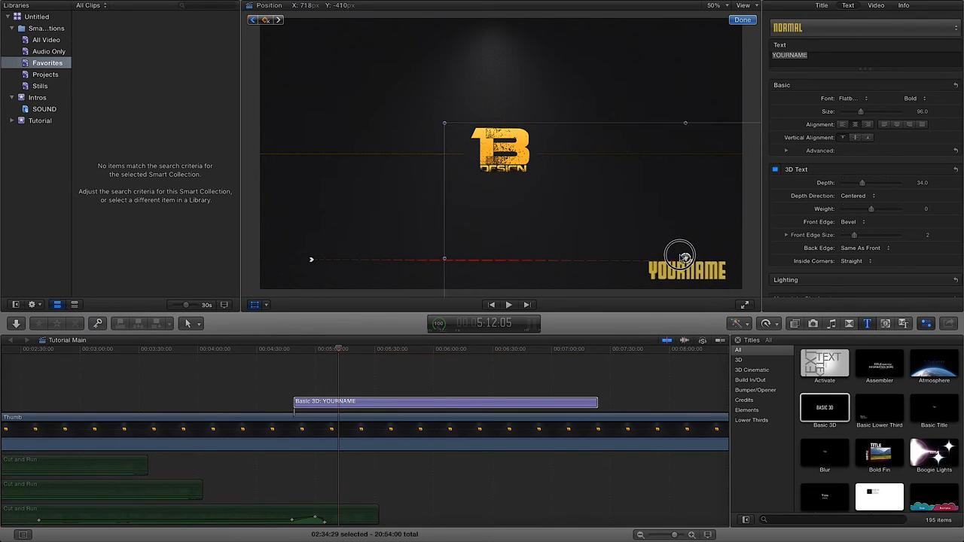
pyautogui.moveTo(686, 269); pyautogui.dragTo(471, 155)
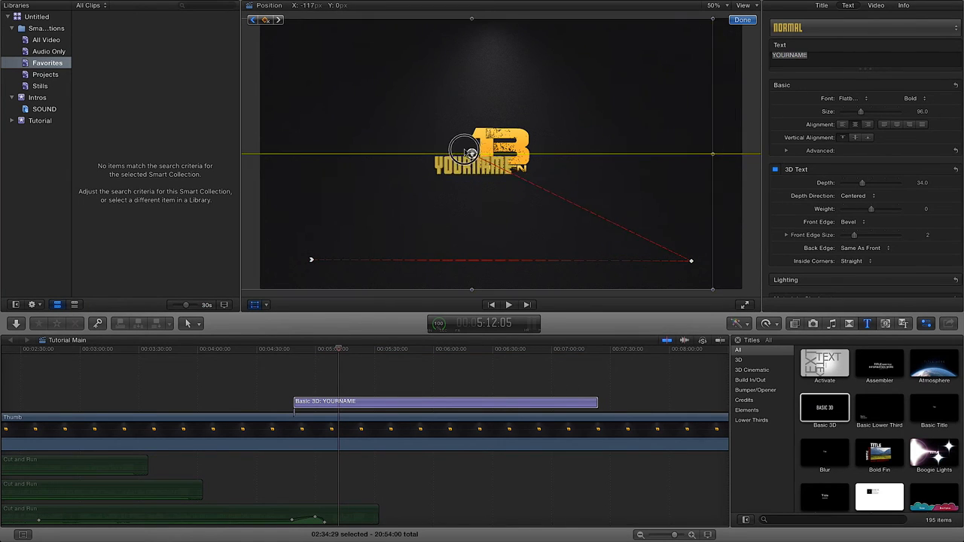
pyautogui.moveTo(470, 154); pyautogui.dragTo(396, 121)
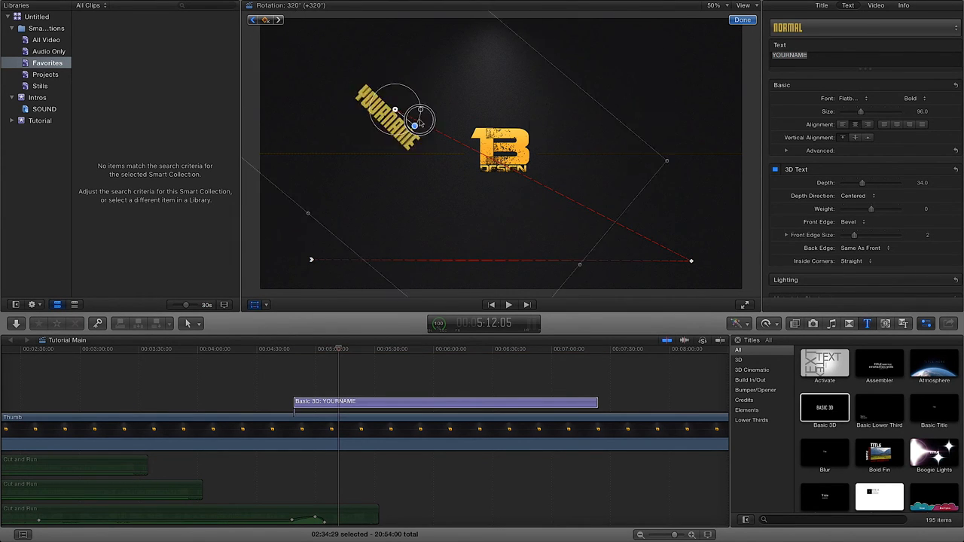
pyautogui.moveTo(417, 125); pyautogui.dragTo(434, 107)
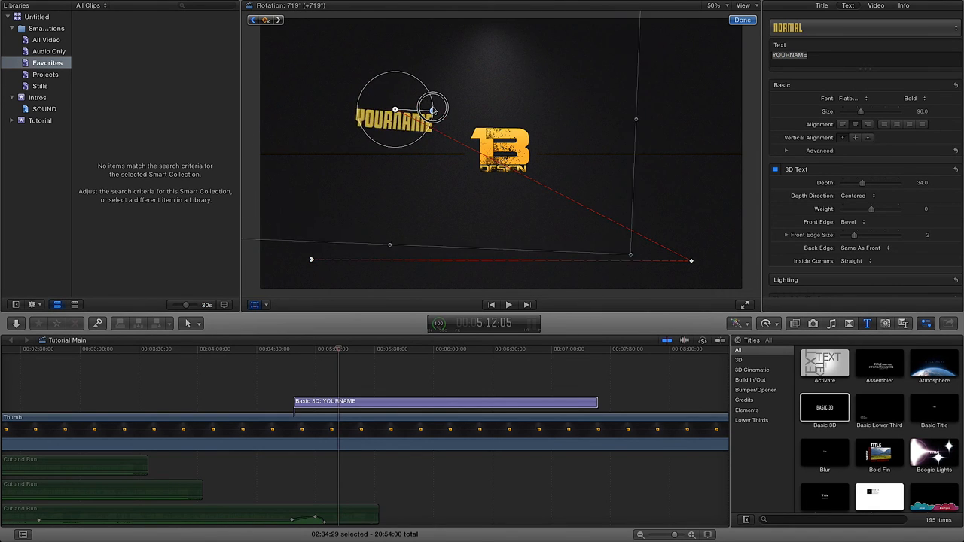
pyautogui.moveTo(434, 105); pyautogui.dragTo(413, 104)
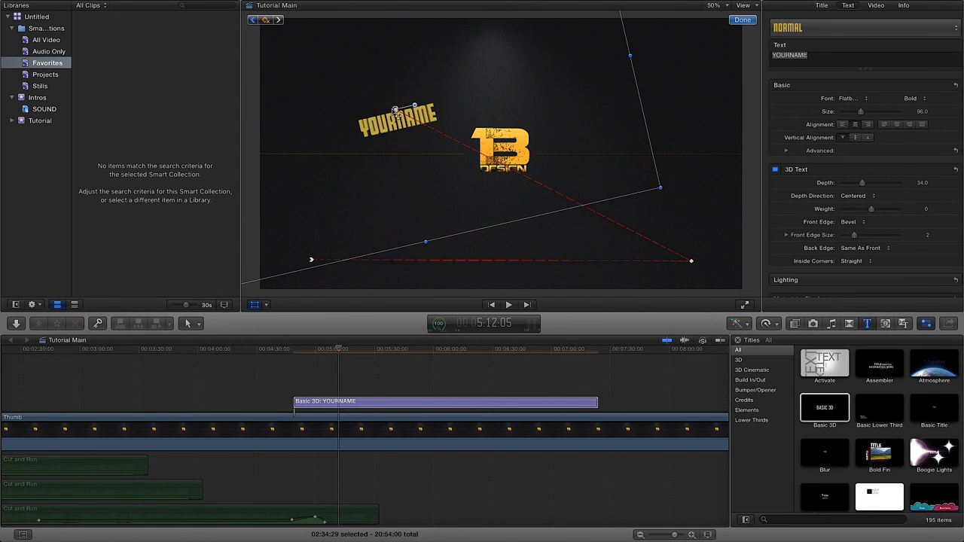
# - Place the spun YOURNAME in the top-left corner and confirm the transform with Done
pyautogui.moveTo(396, 117); pyautogui.dragTo(297, 57)
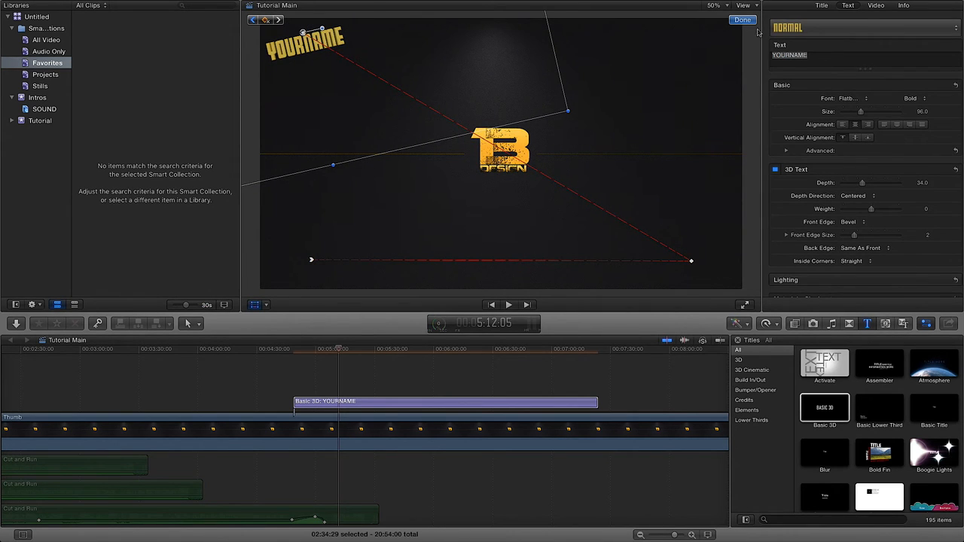
pyautogui.click(742, 20)
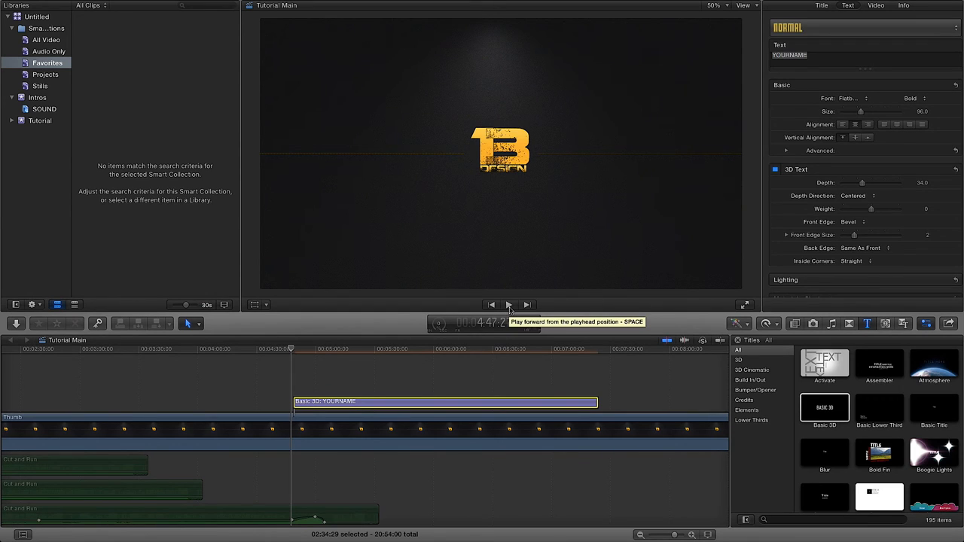
# - Play back the title sliding right then spinning into the top-left corner
pyautogui.click(509, 304)
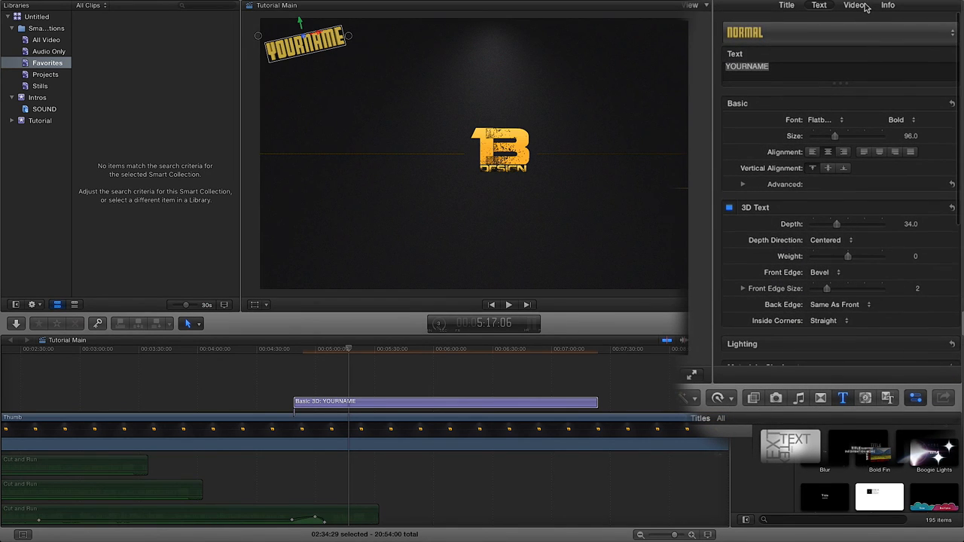
# - In the Video Inspector, keyframe YOURNAME's Transform Scale to about 120% at the top-left position
pyautogui.click(854, 5)
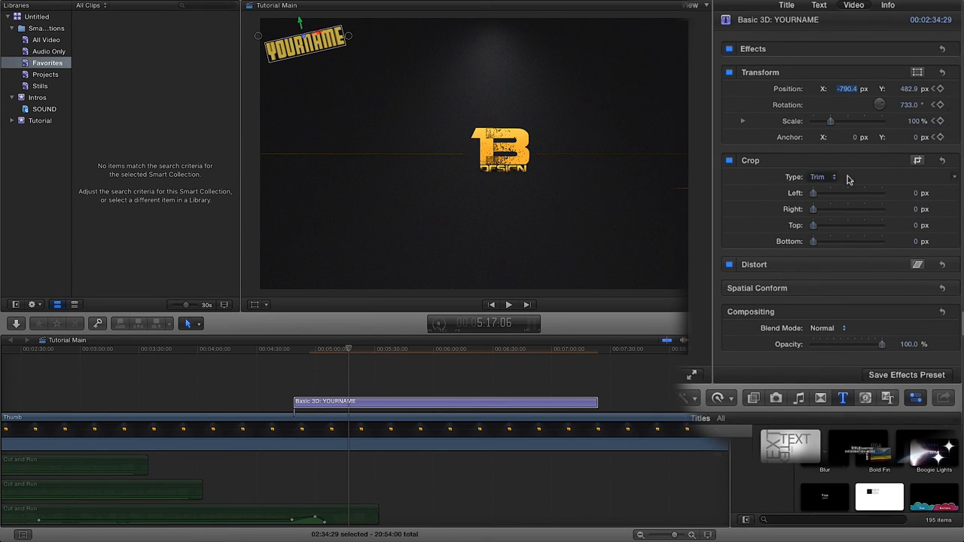
pyautogui.moveTo(850, 129)
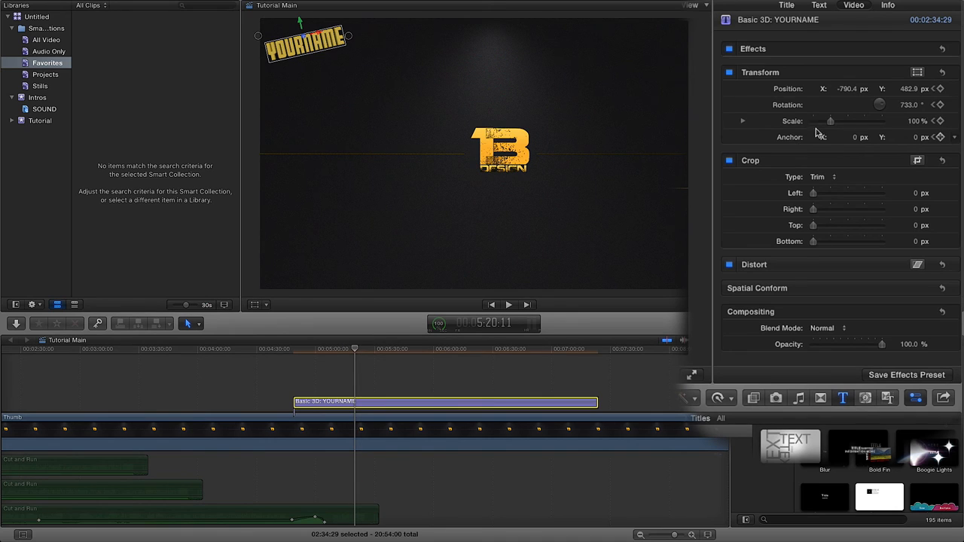
pyautogui.moveTo(831, 120); pyautogui.dragTo(833, 120)
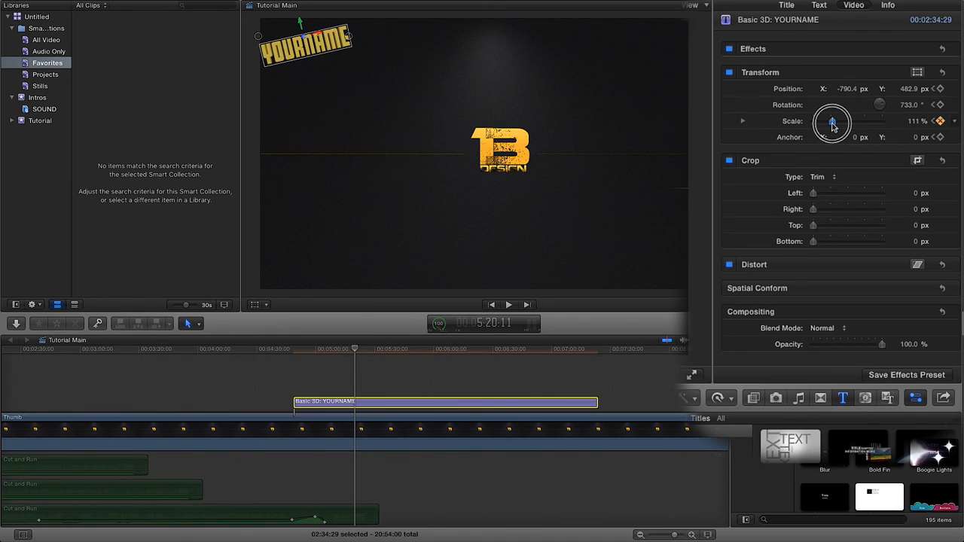
pyautogui.moveTo(832, 121); pyautogui.dragTo(837, 119)
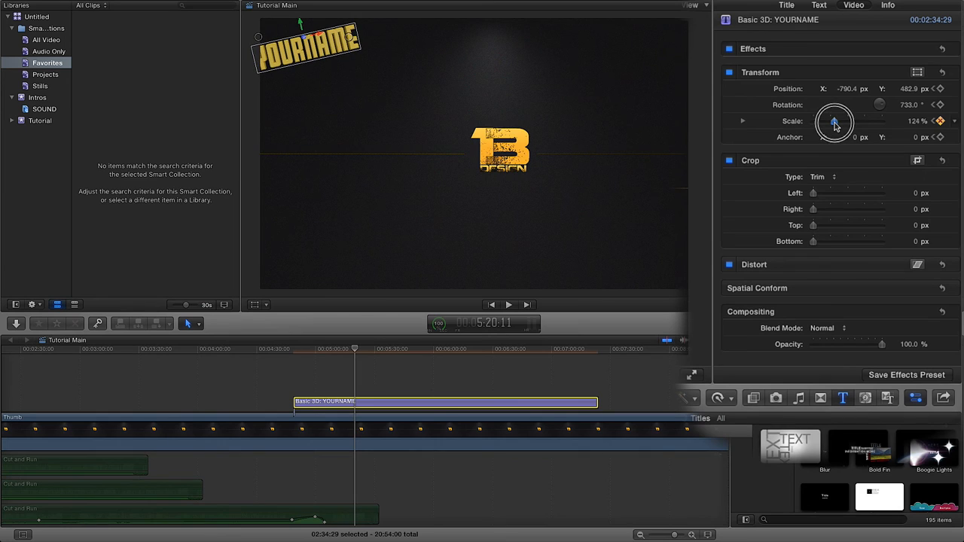
pyautogui.moveTo(835, 122); pyautogui.dragTo(840, 119)
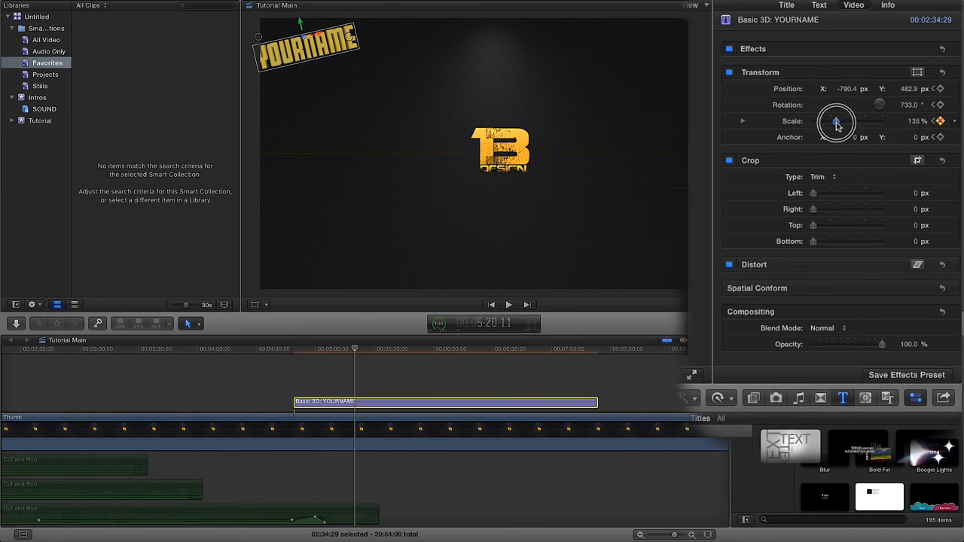
pyautogui.moveTo(840, 121); pyautogui.dragTo(832, 123)
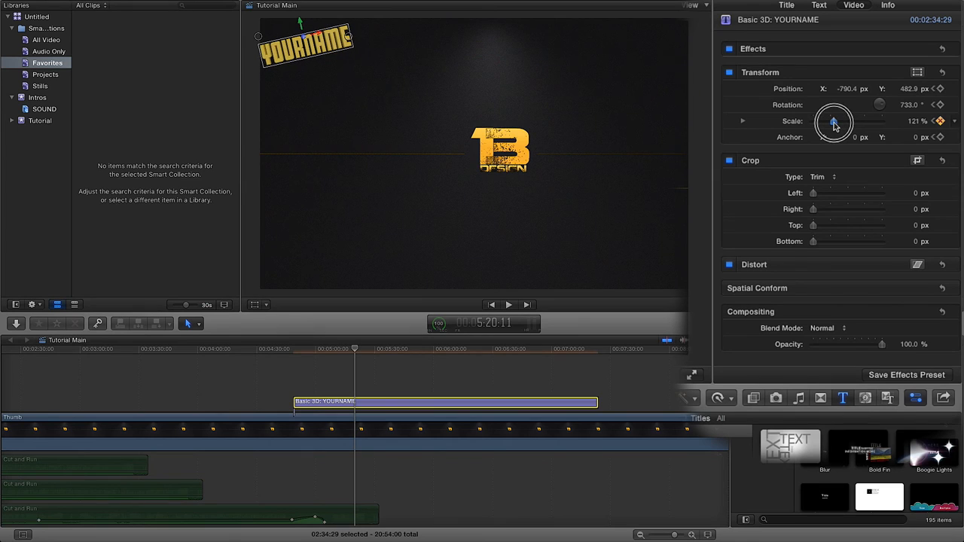
pyautogui.moveTo(851, 120); pyautogui.dragTo(832, 120)
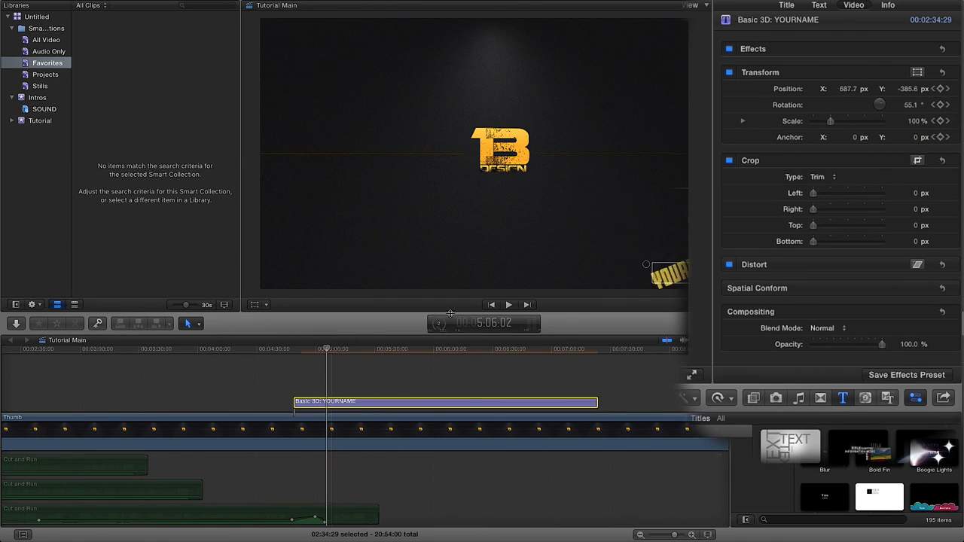
# - Play the finished animation to its end and reveal the separate X and Y scale values of 117%
pyautogui.click(508, 304)
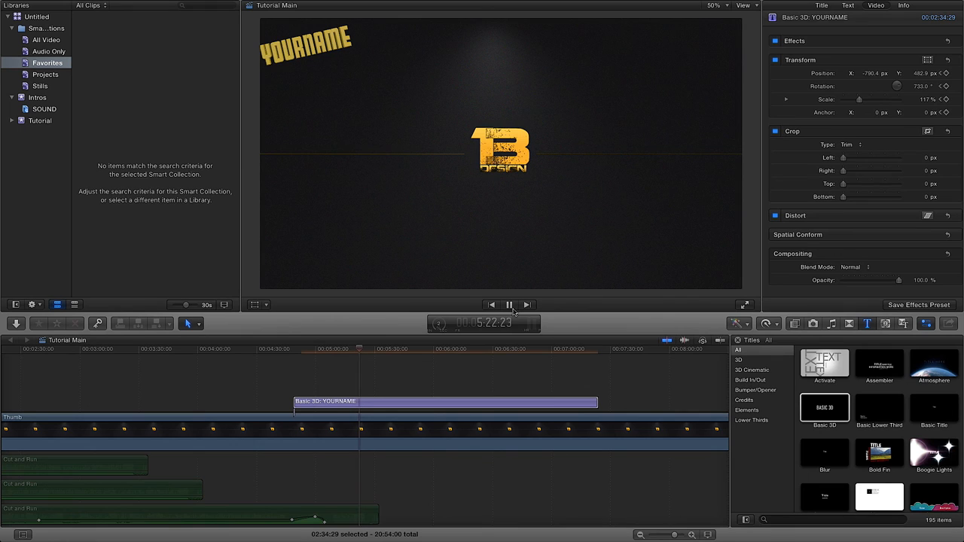
pyautogui.click(508, 305)
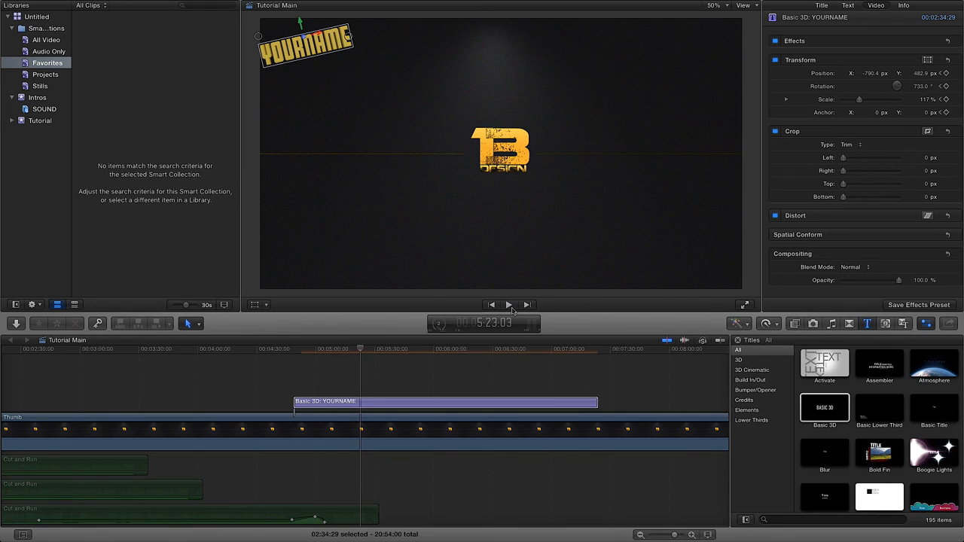
pyautogui.moveTo(564, 308)
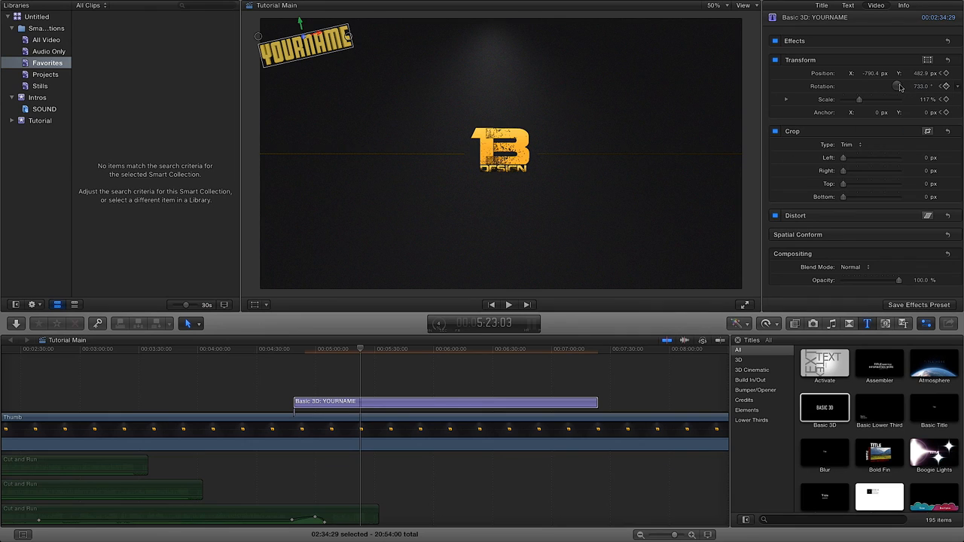
pyautogui.moveTo(856, 114)
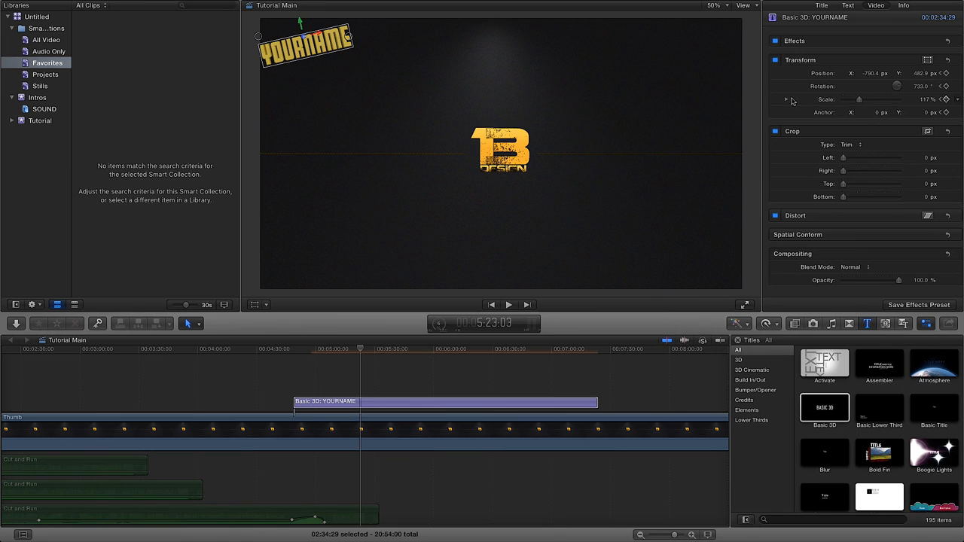
pyautogui.click(787, 98)
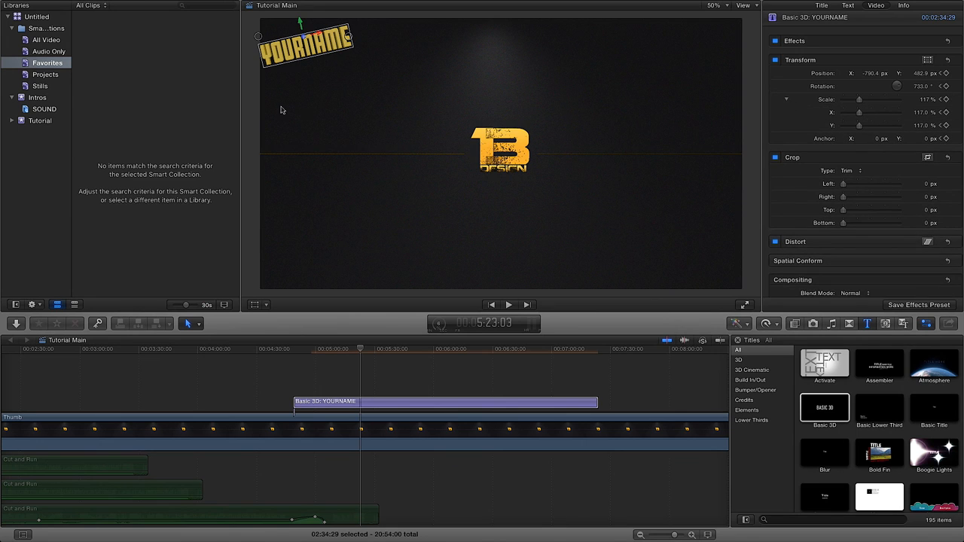
pyautogui.moveTo(339, 90)
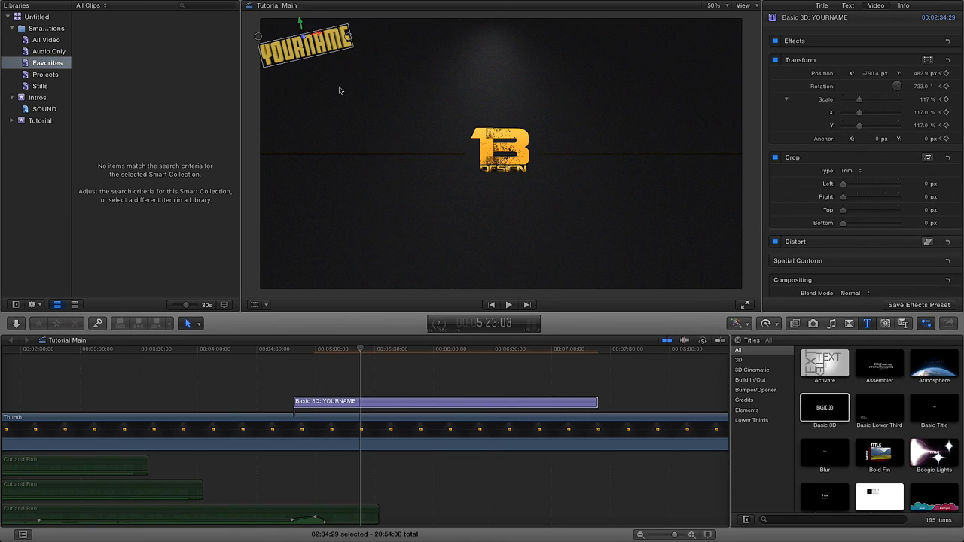